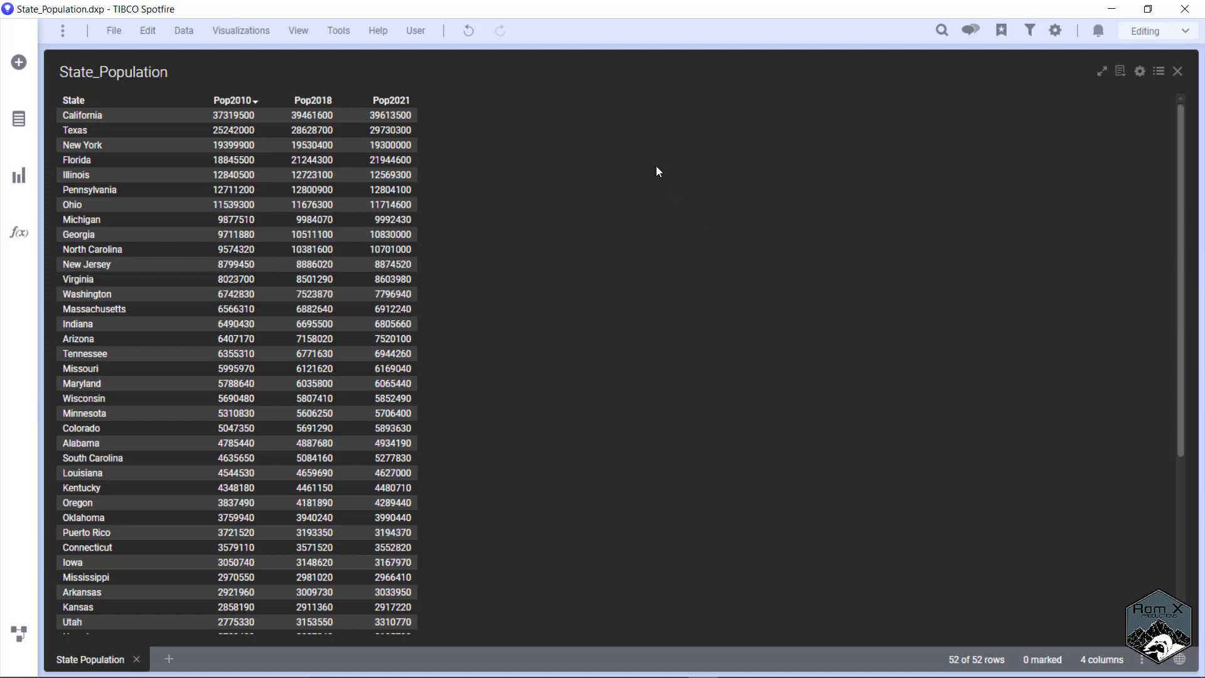
mouse_move(480, 214)
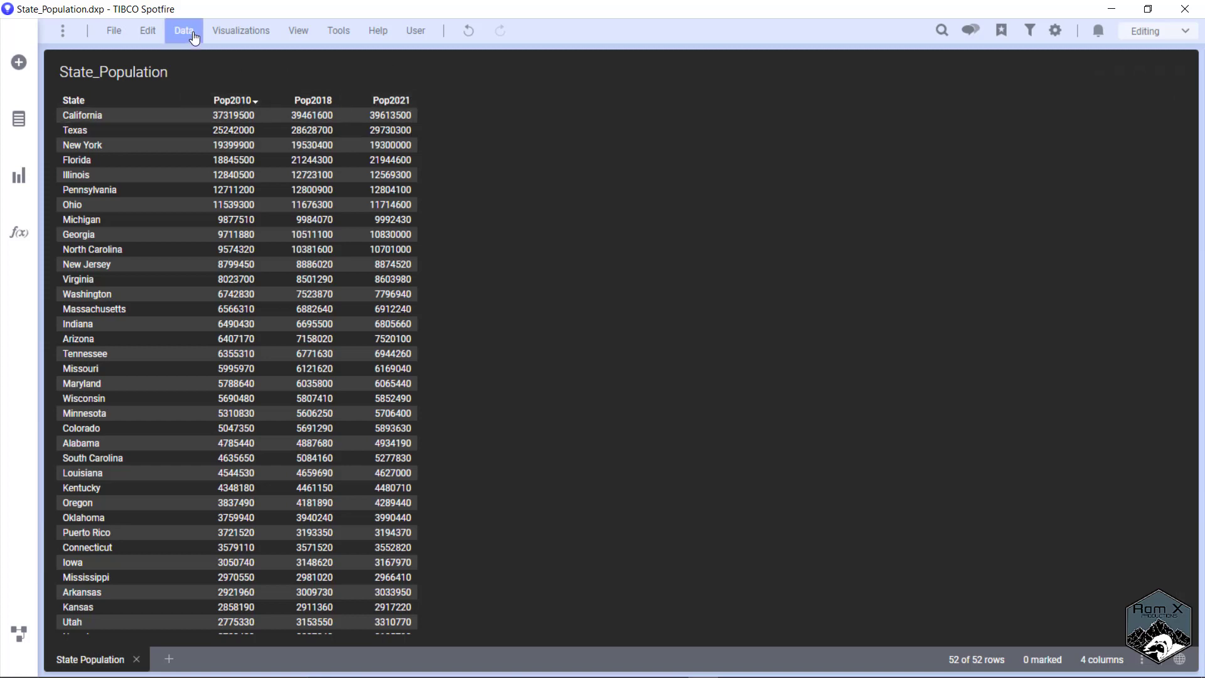
Open Column Properties from the Data menu, move it aside, and show the Insert options
left_click(182, 31)
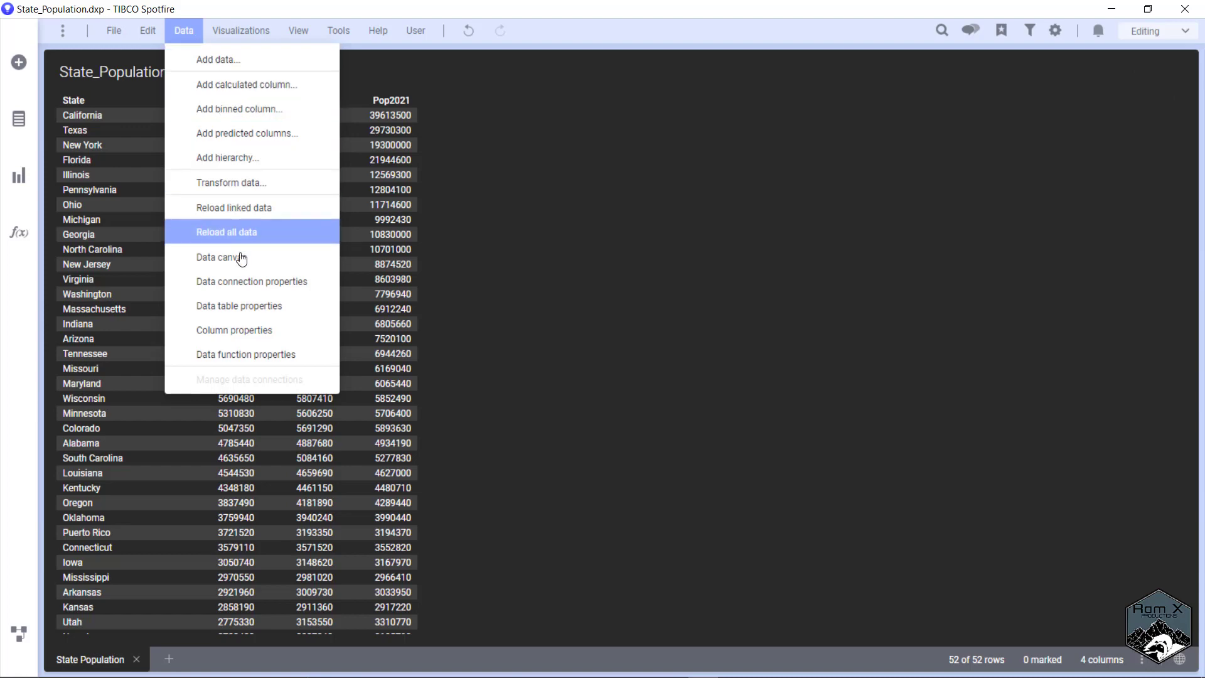
left_click(234, 330)
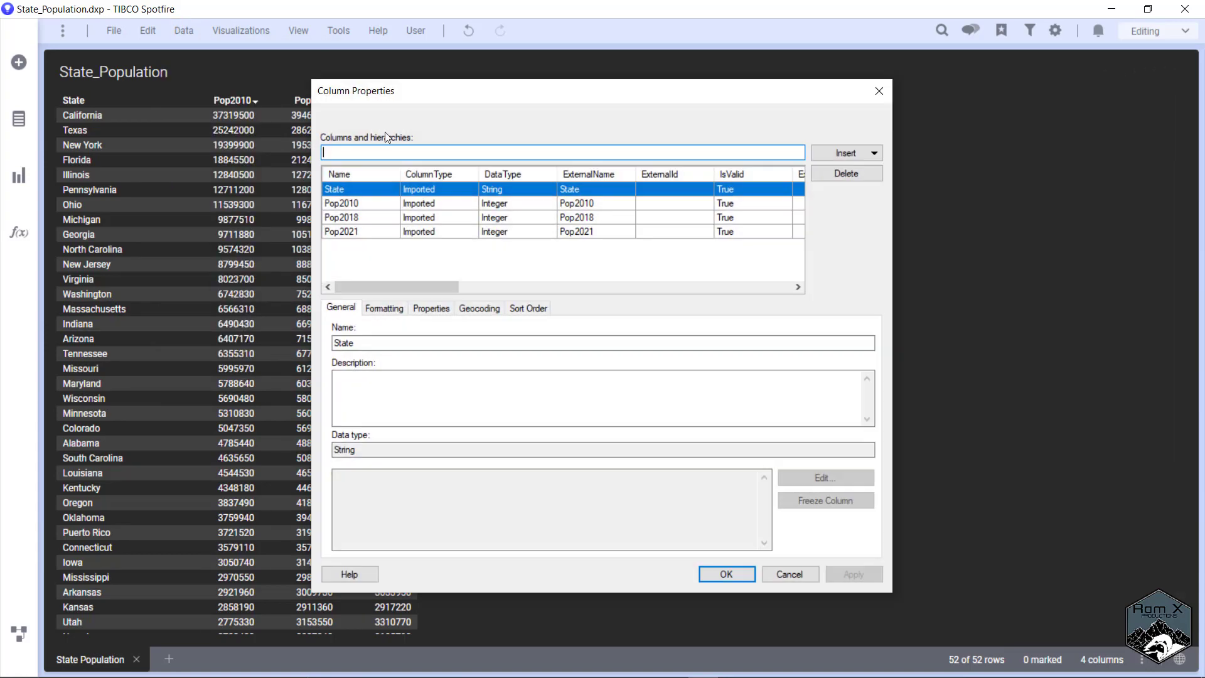
left_click_drag(356, 91, 524, 81)
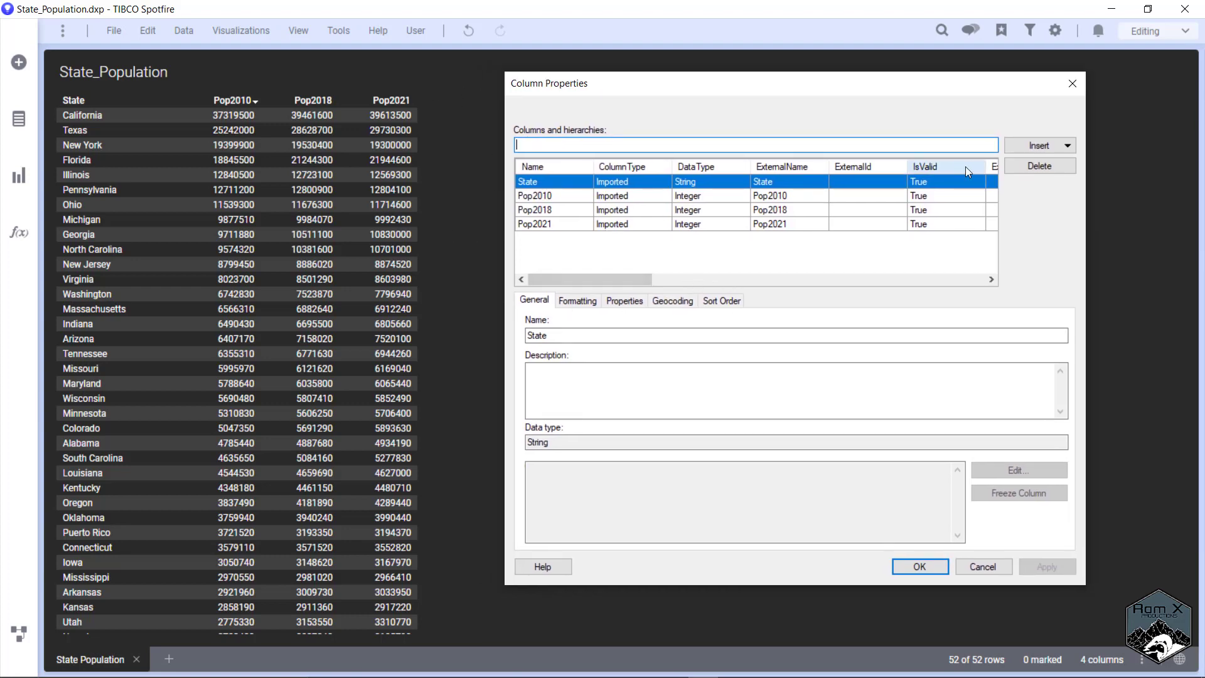
left_click(1067, 145)
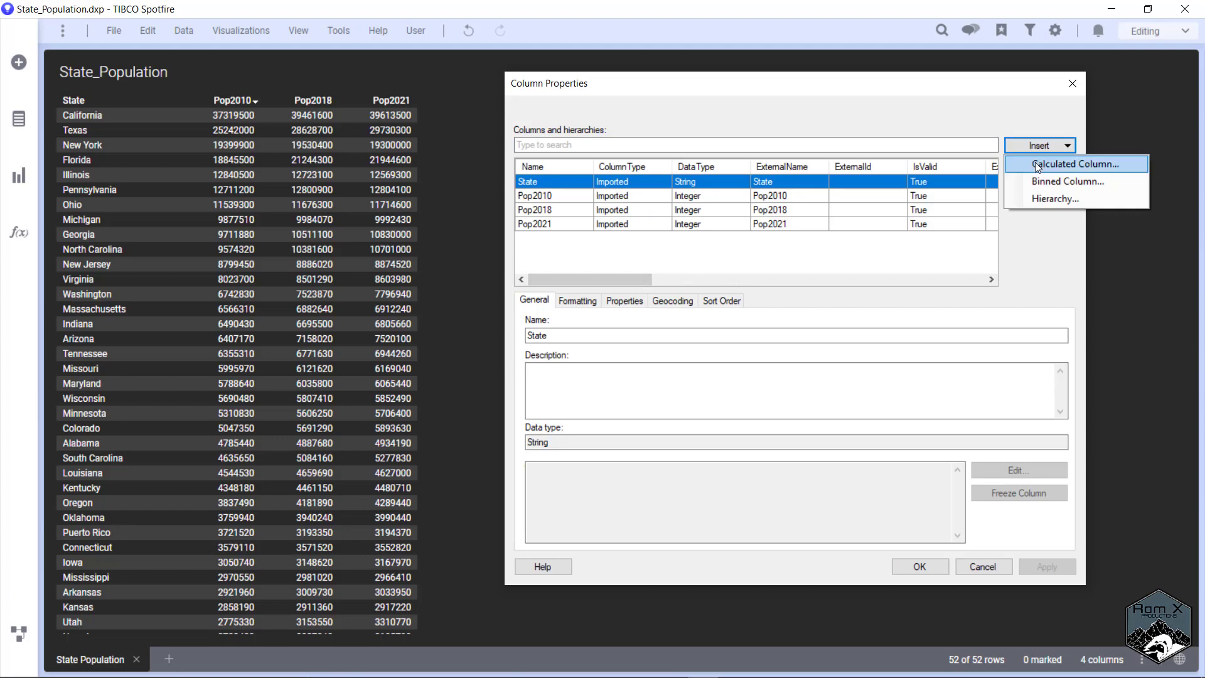
Enter a calculated column Rank([Pop2010],"desc") named Rank Pop2010
left_click(1073, 164)
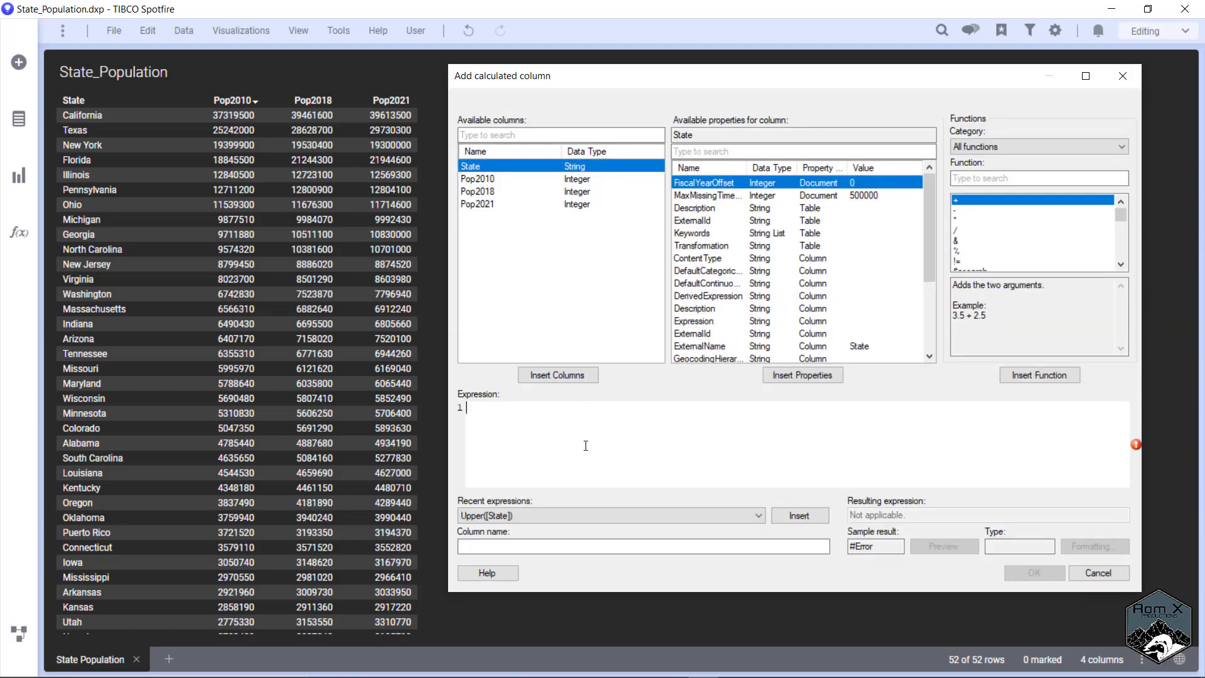
type("ran")
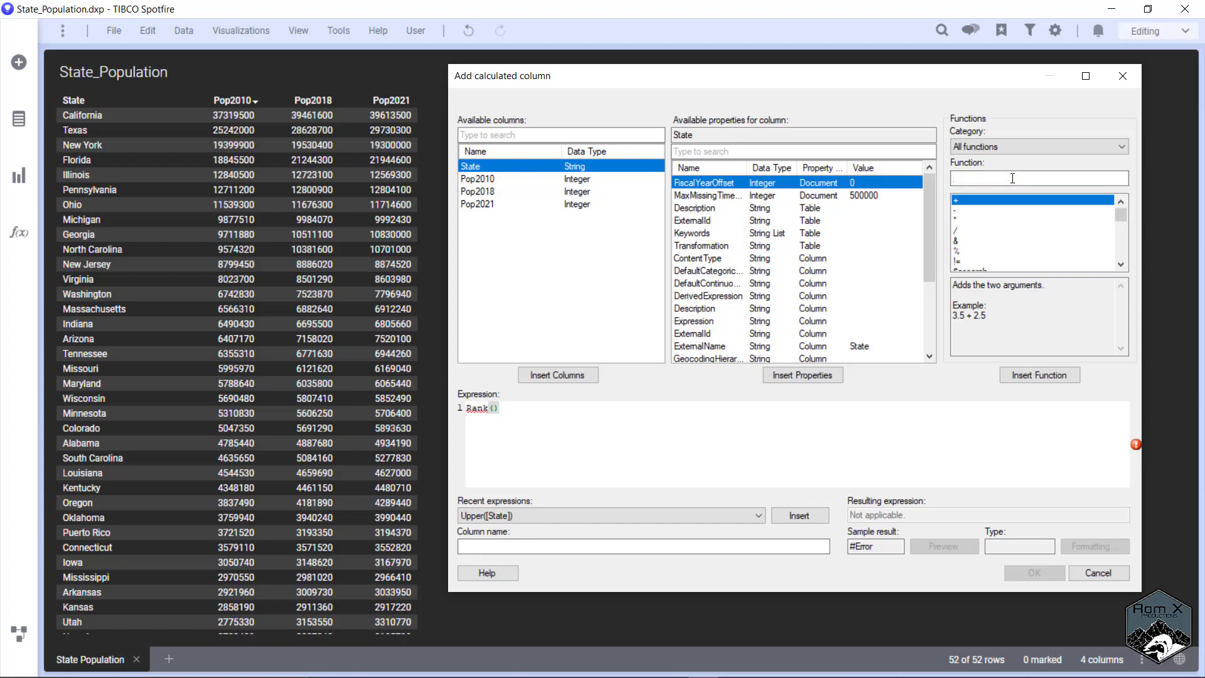
type("rank")
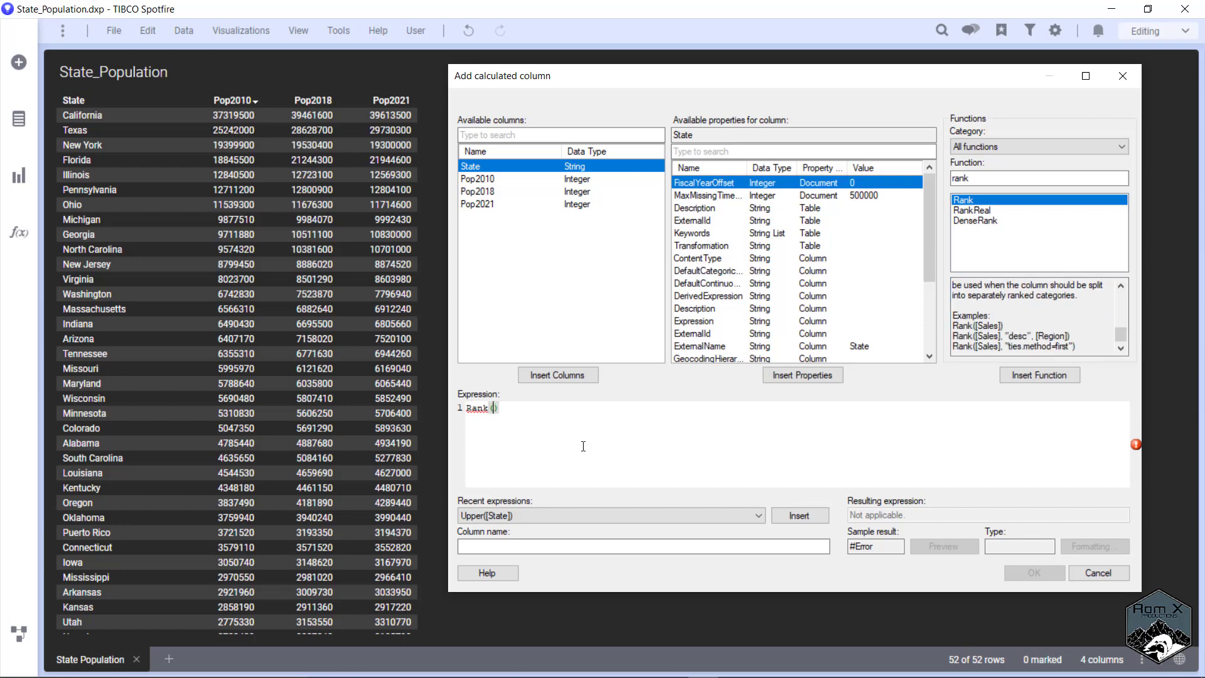
type("(")
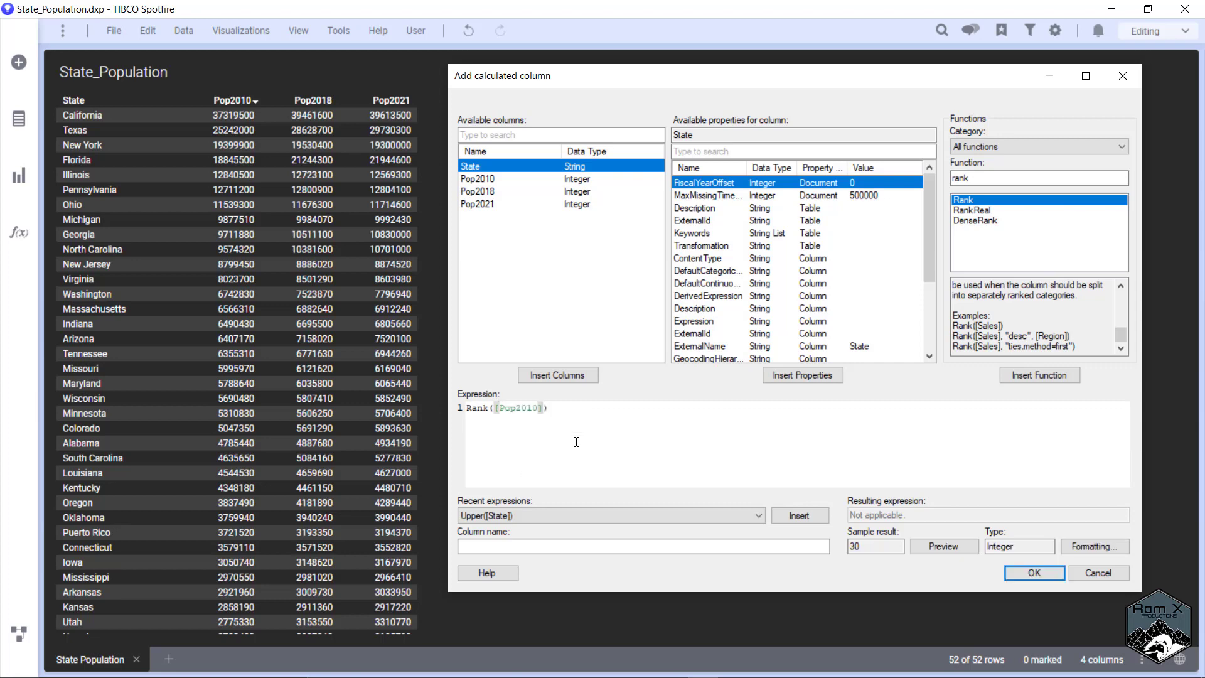
type(",")
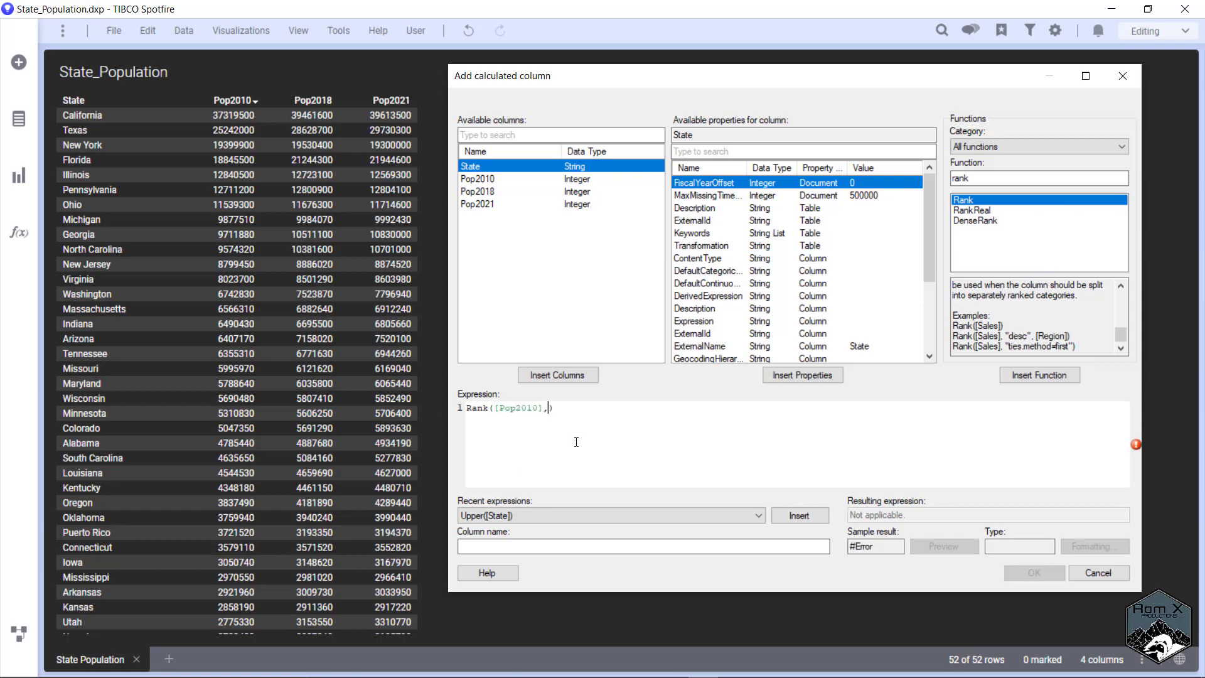
type("\"")
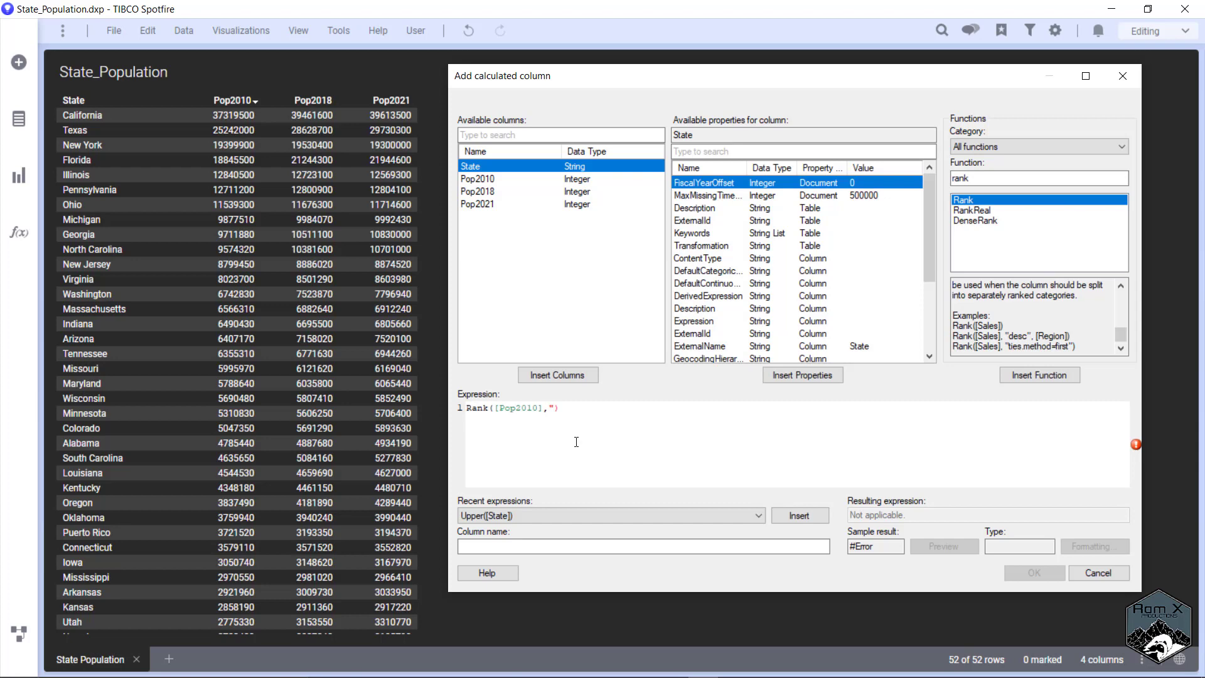
type("des")
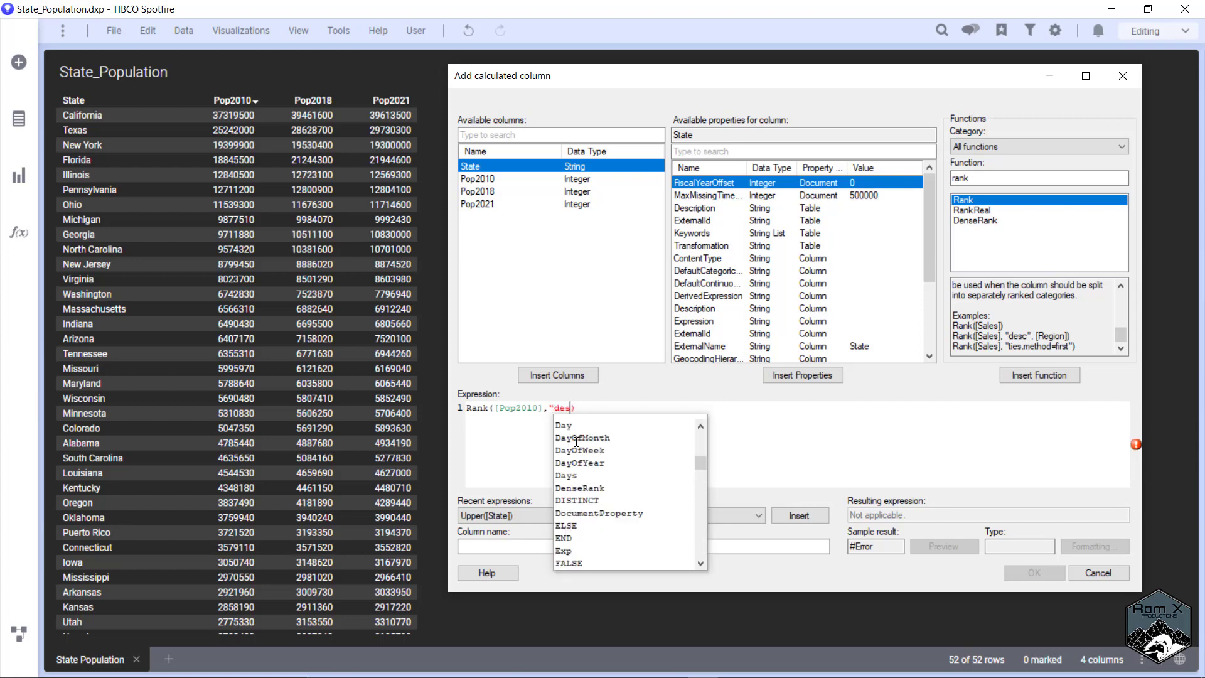
type("c")
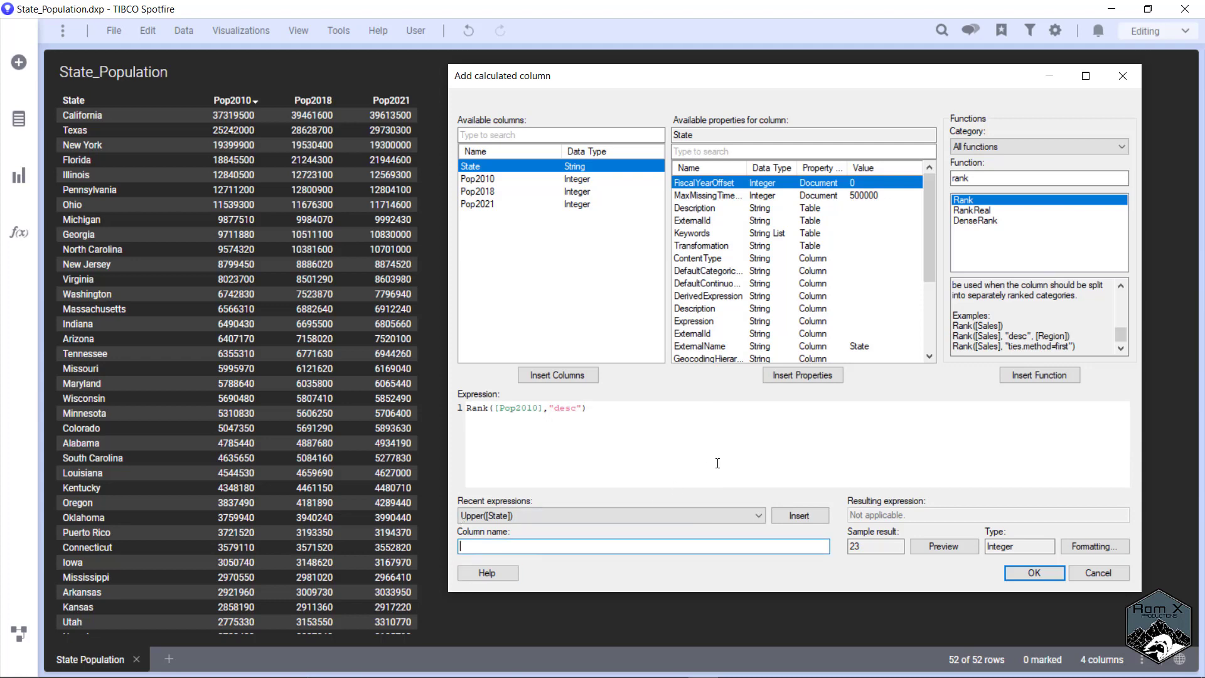
type("Rank Pop")
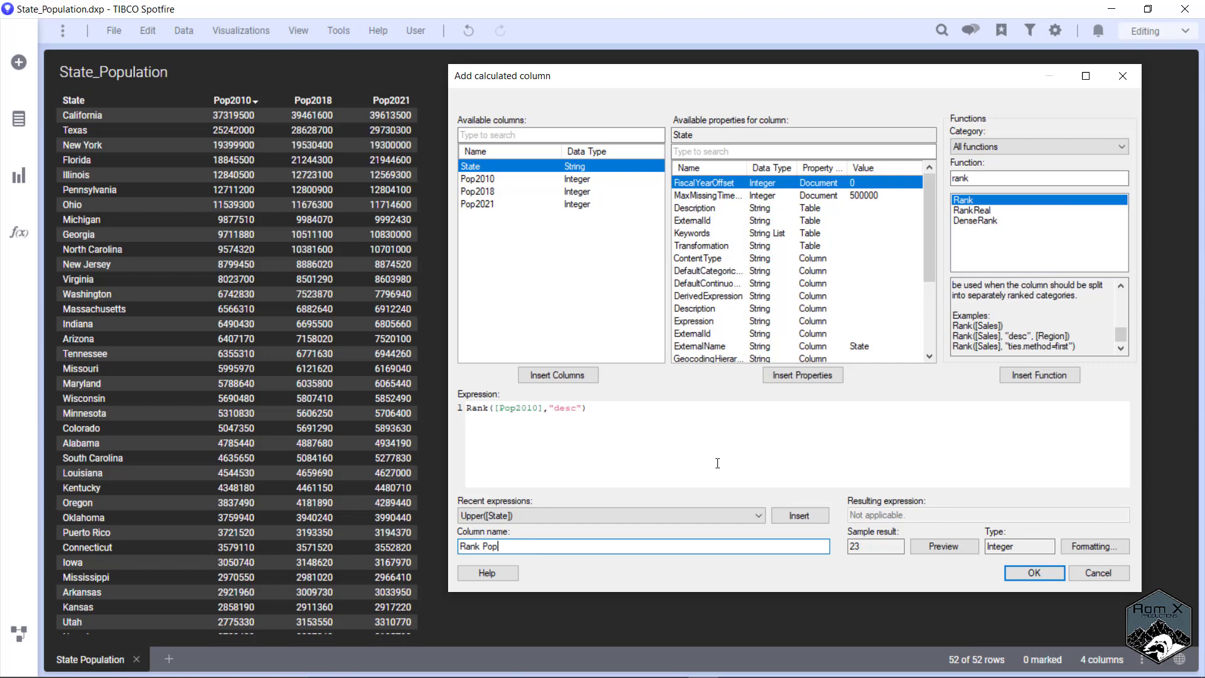
type("2010")
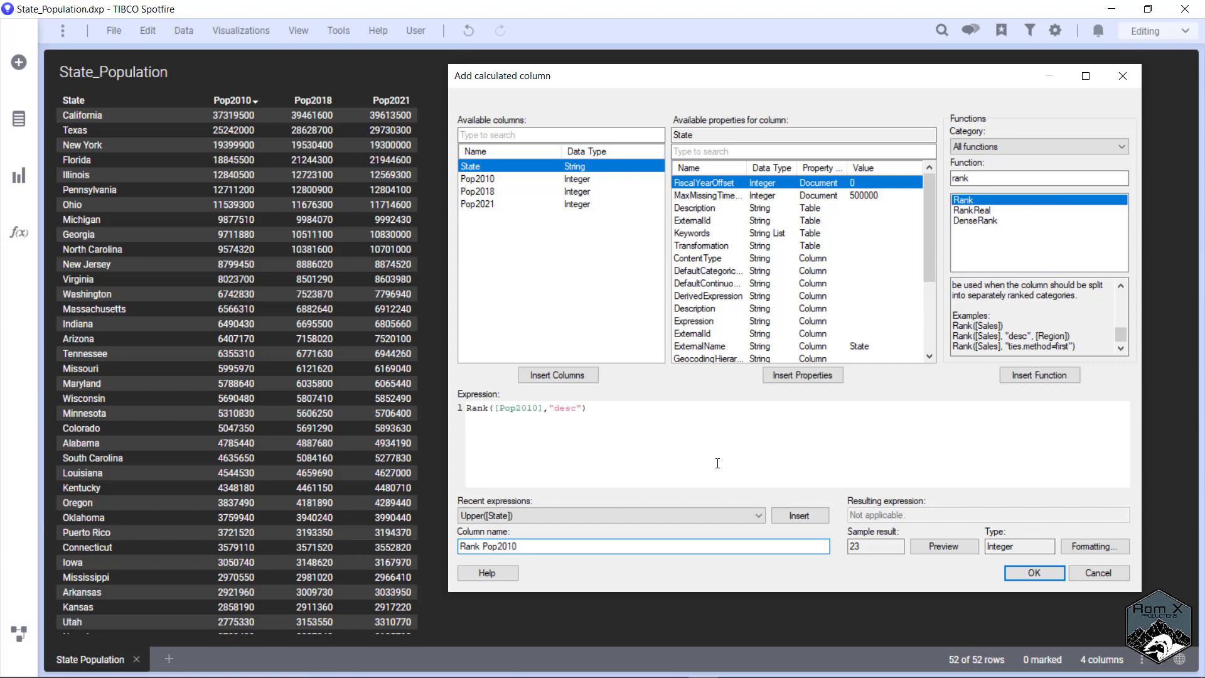
Add Rank Pop2010, then add calculated column Rank Pop2021 as Rank([Pop2021],"asc")
left_click(1033, 572)
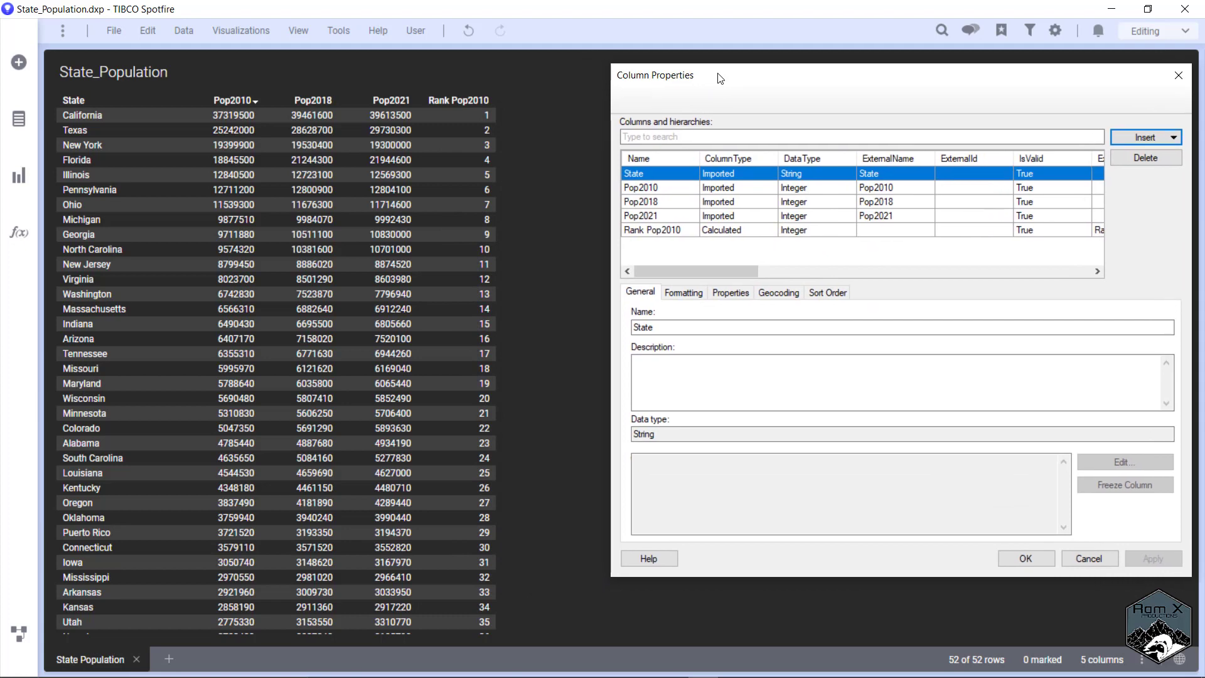
mouse_move(748, 92)
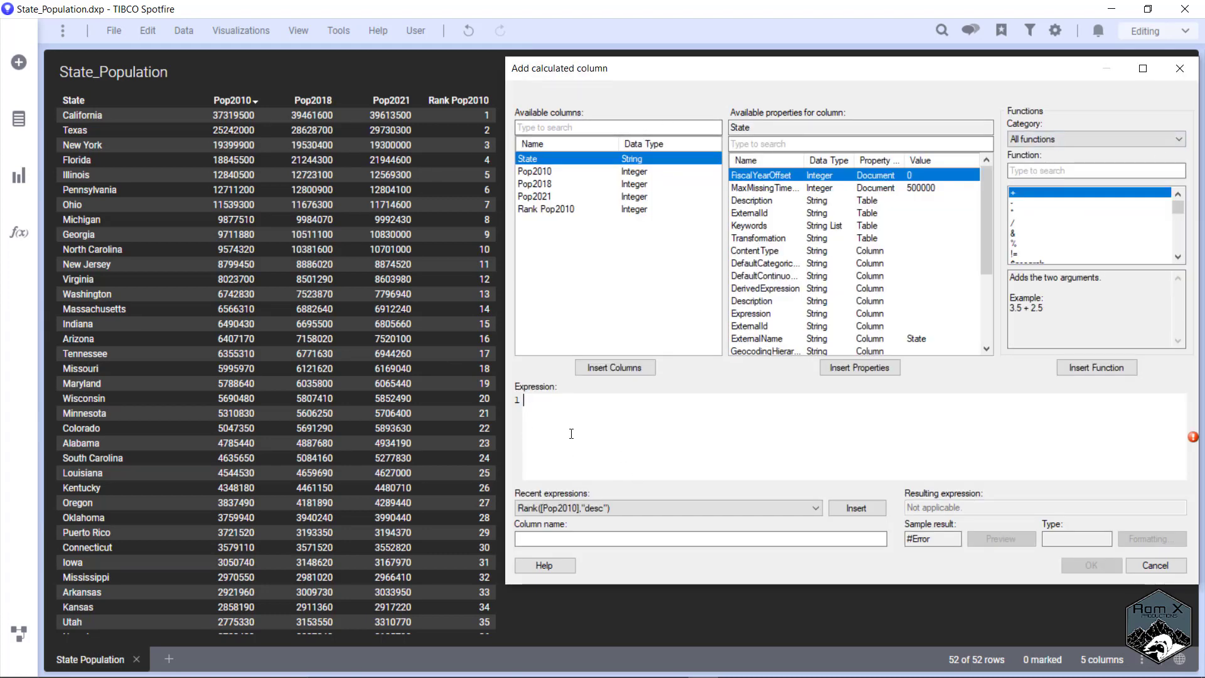
type("rank")
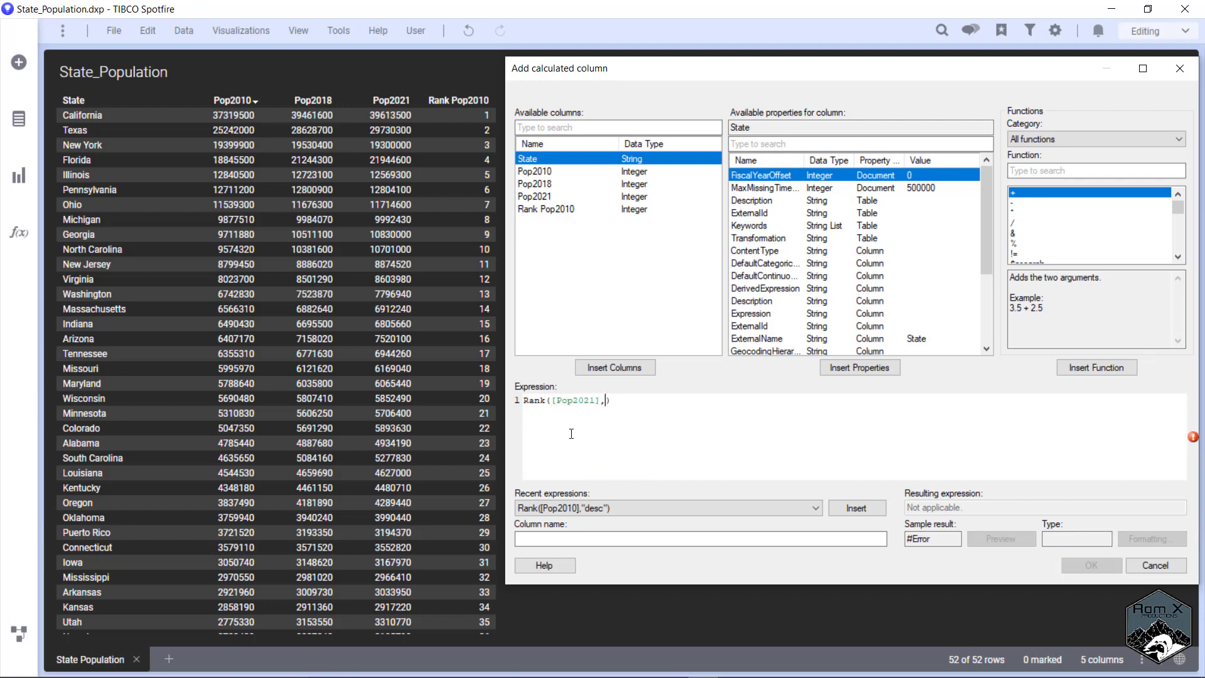
type("\"")
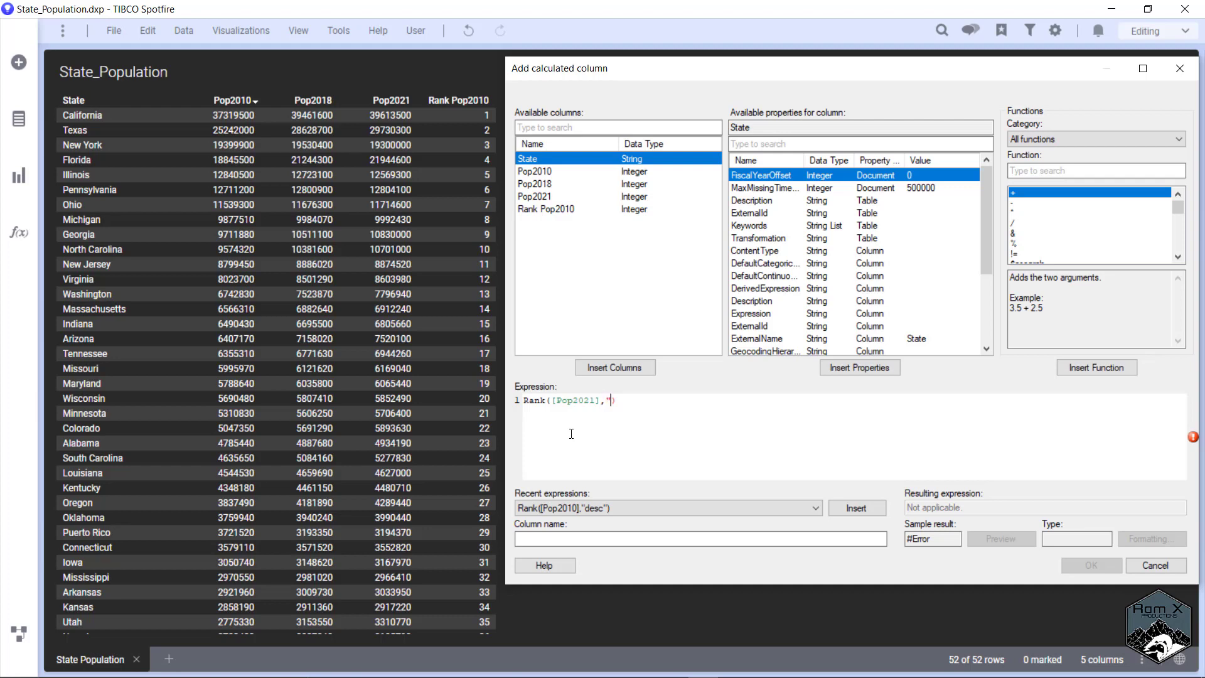
type("\"asc)")
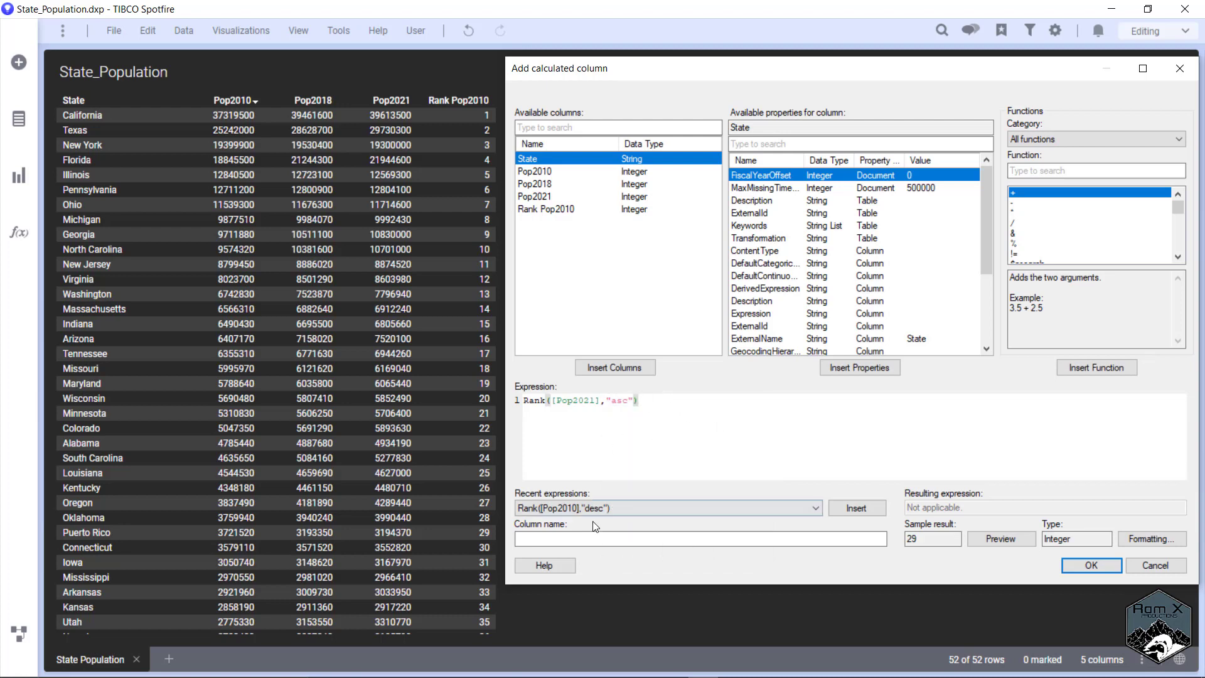
type("R")
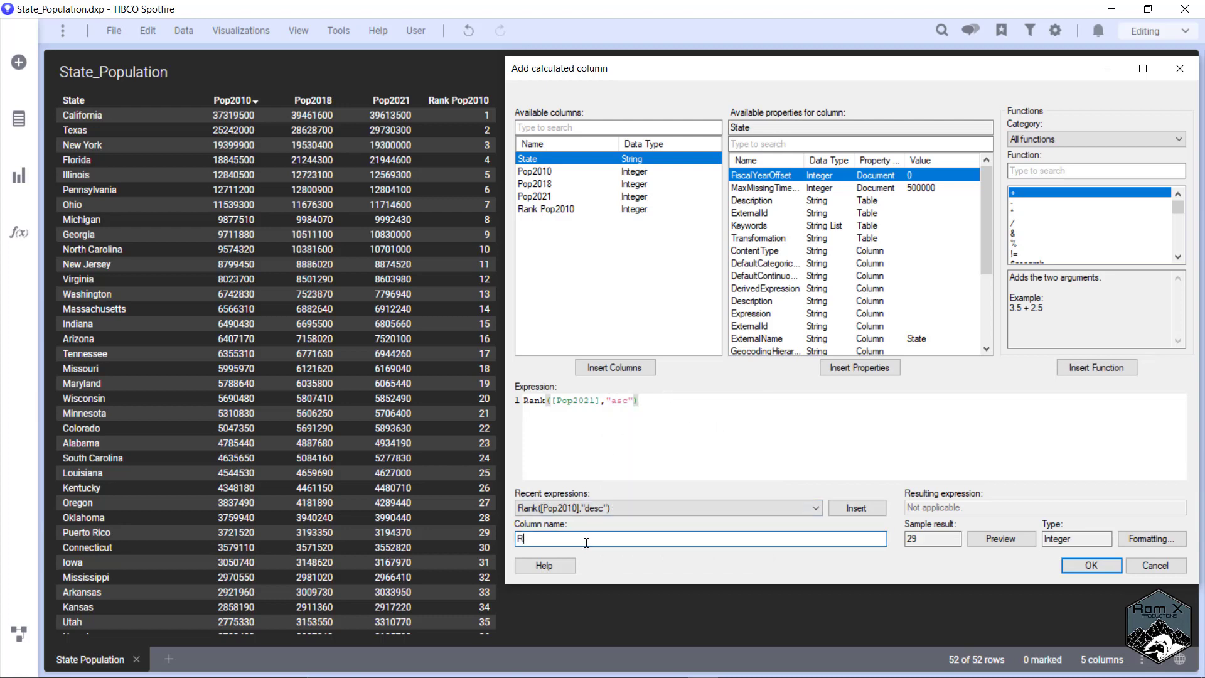
type("ank Pop")
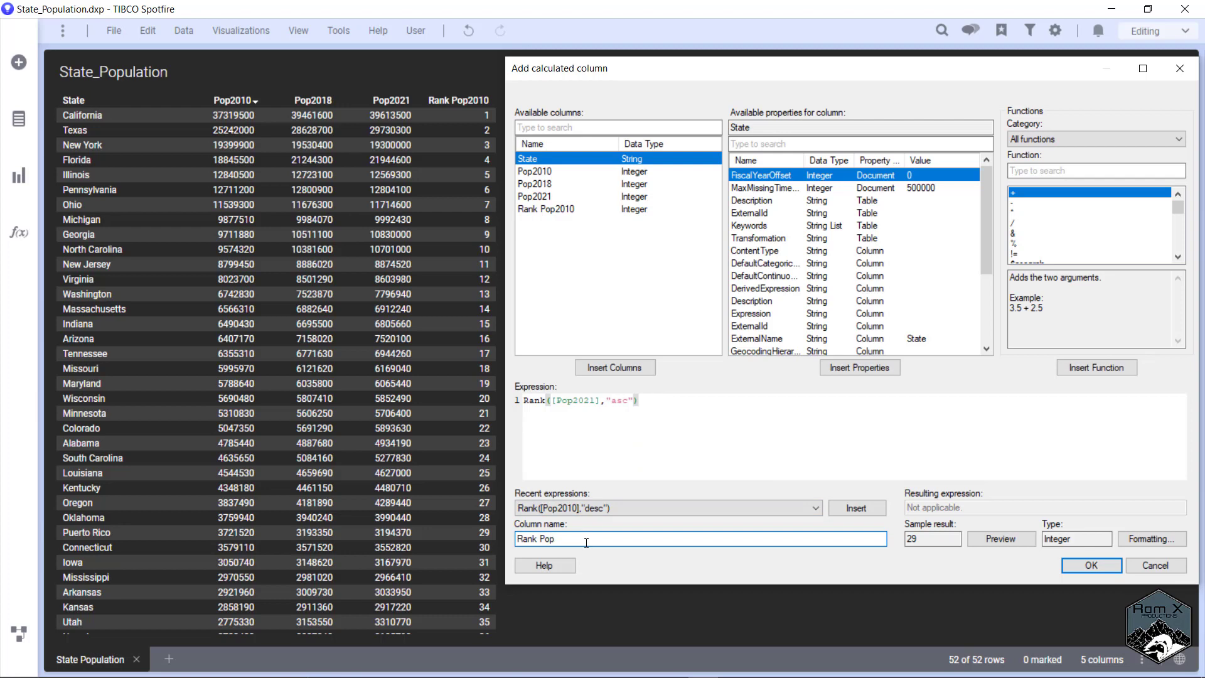
type("2021")
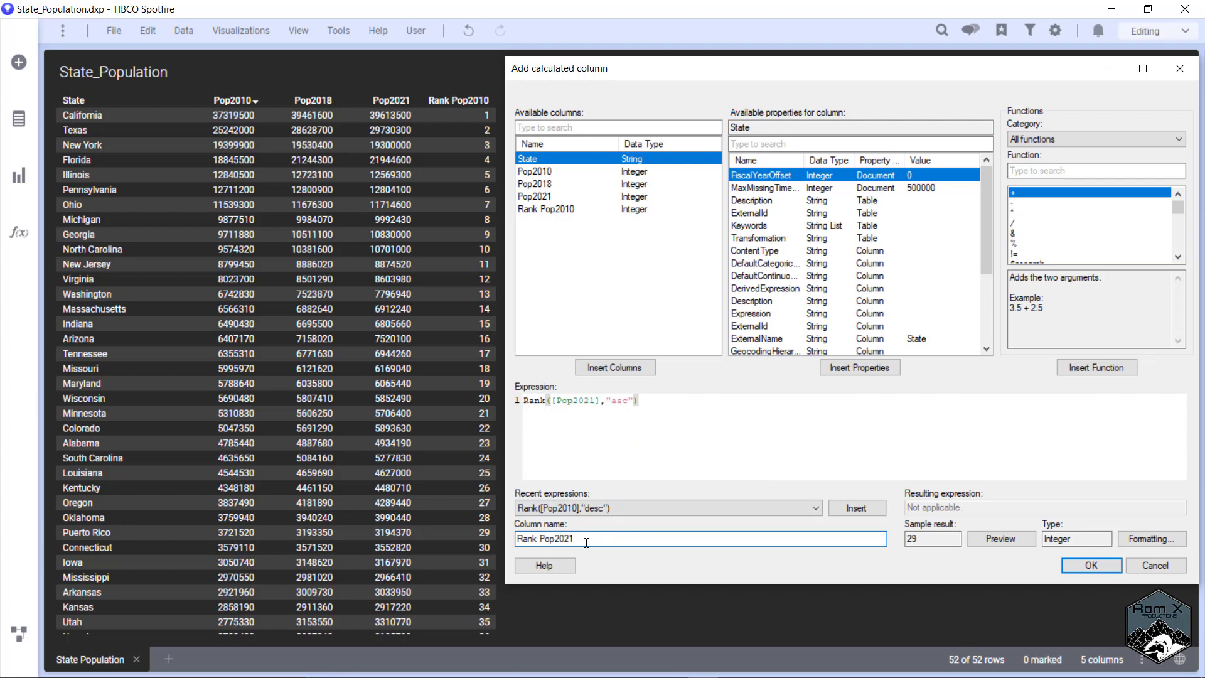
left_click(1090, 565)
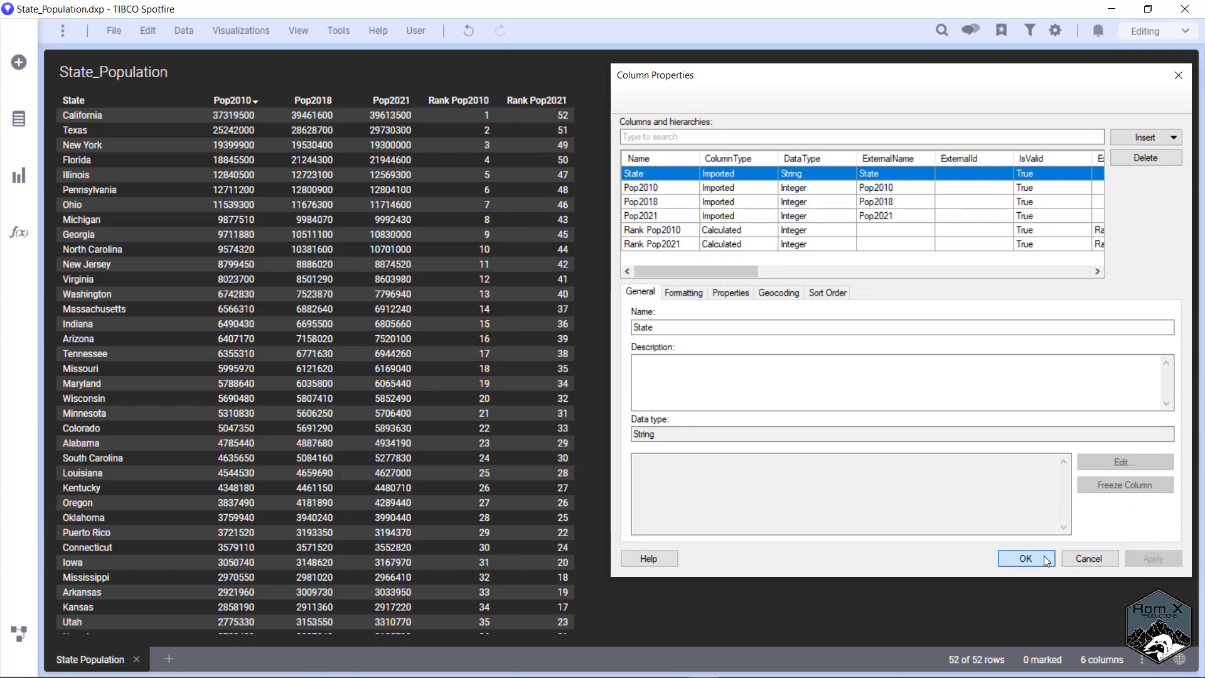
Close Column Properties and sort the table by Rank Pop2021 ascending, Wyoming first
left_click(1026, 557)
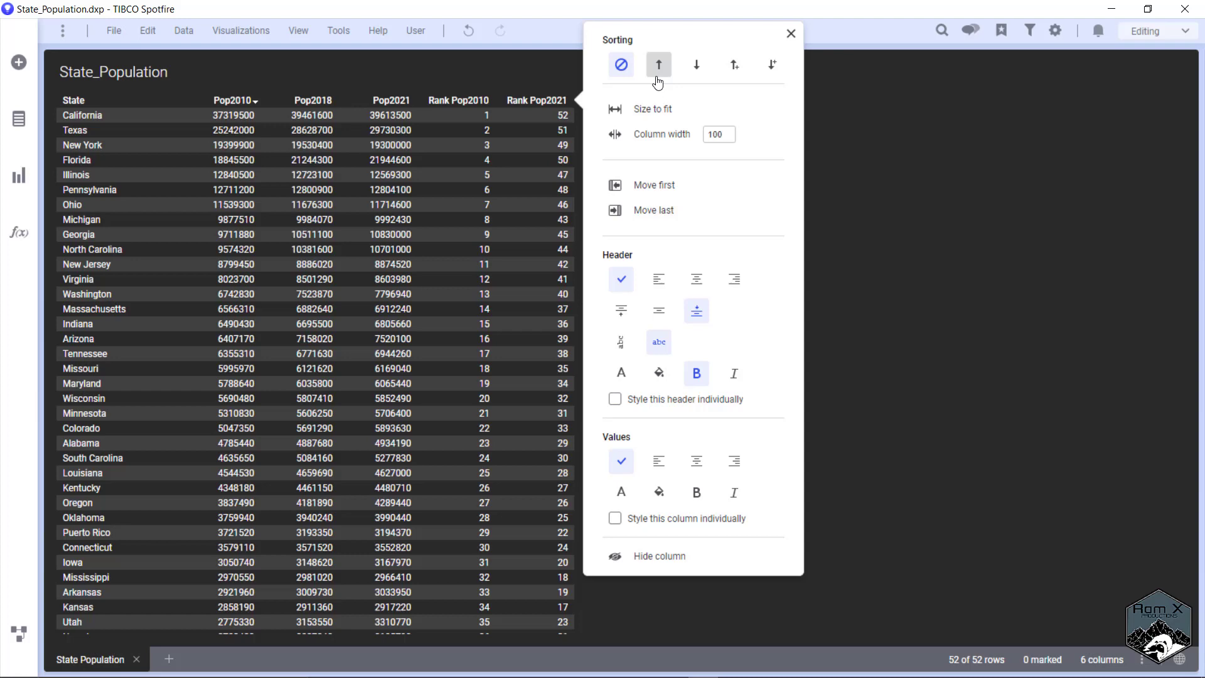
left_click(658, 64)
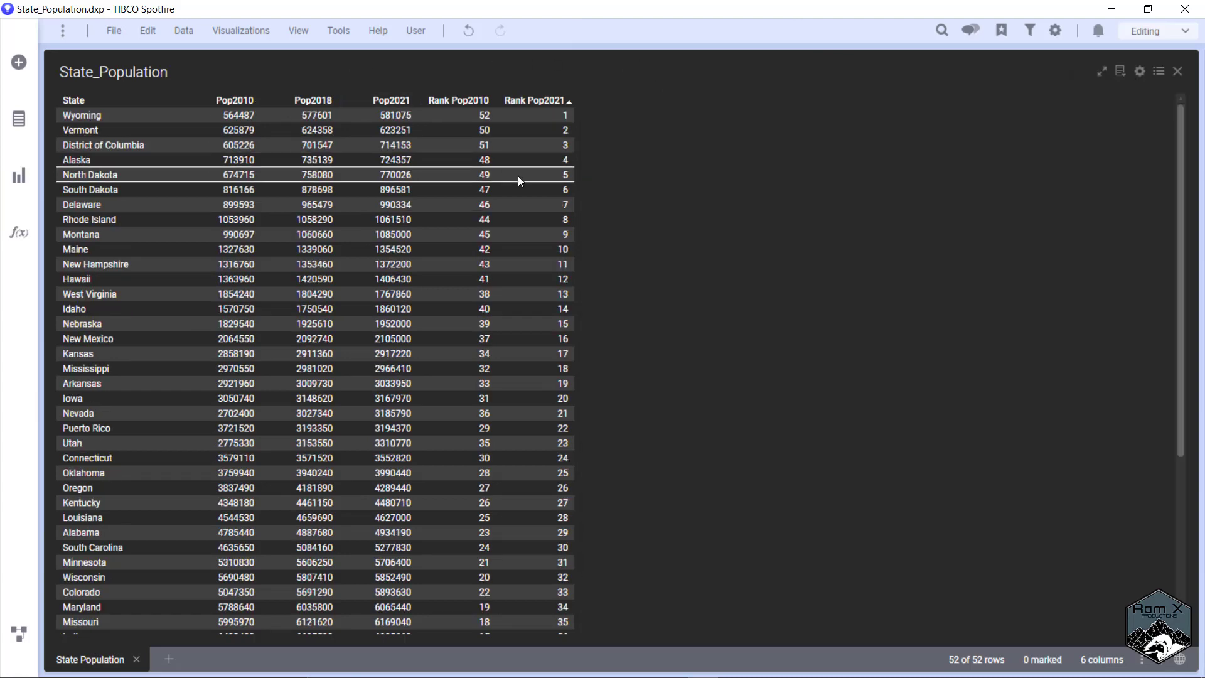
mouse_move(576, 146)
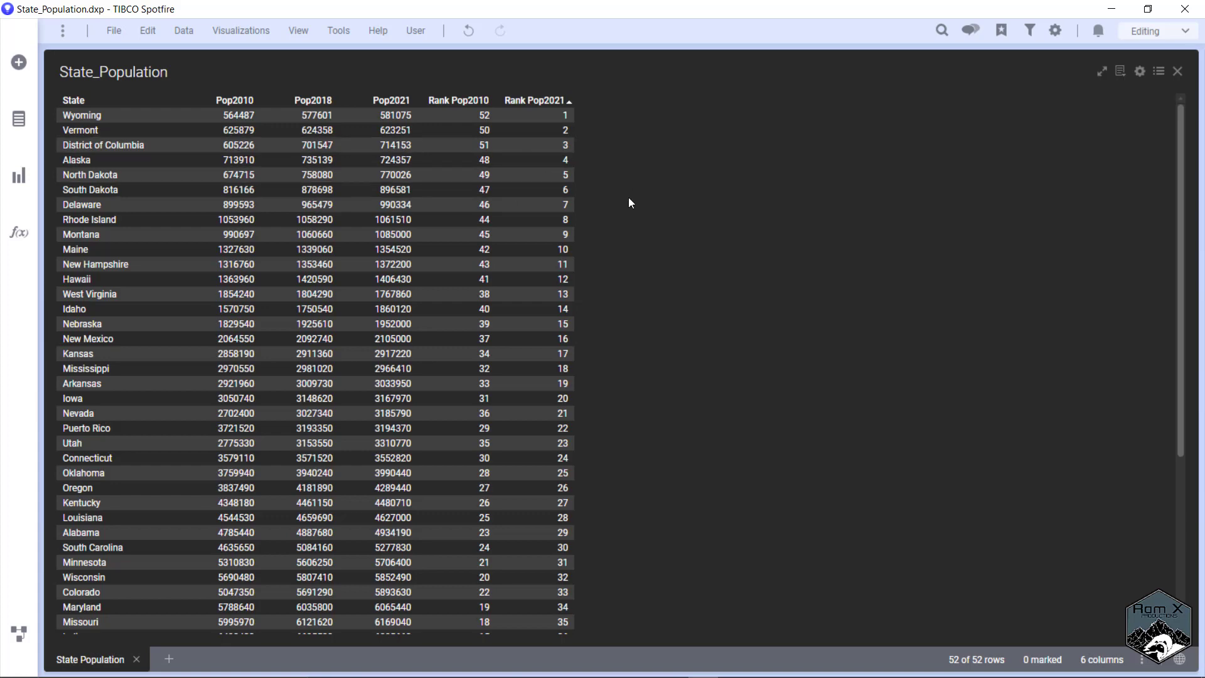
mouse_move(765, 353)
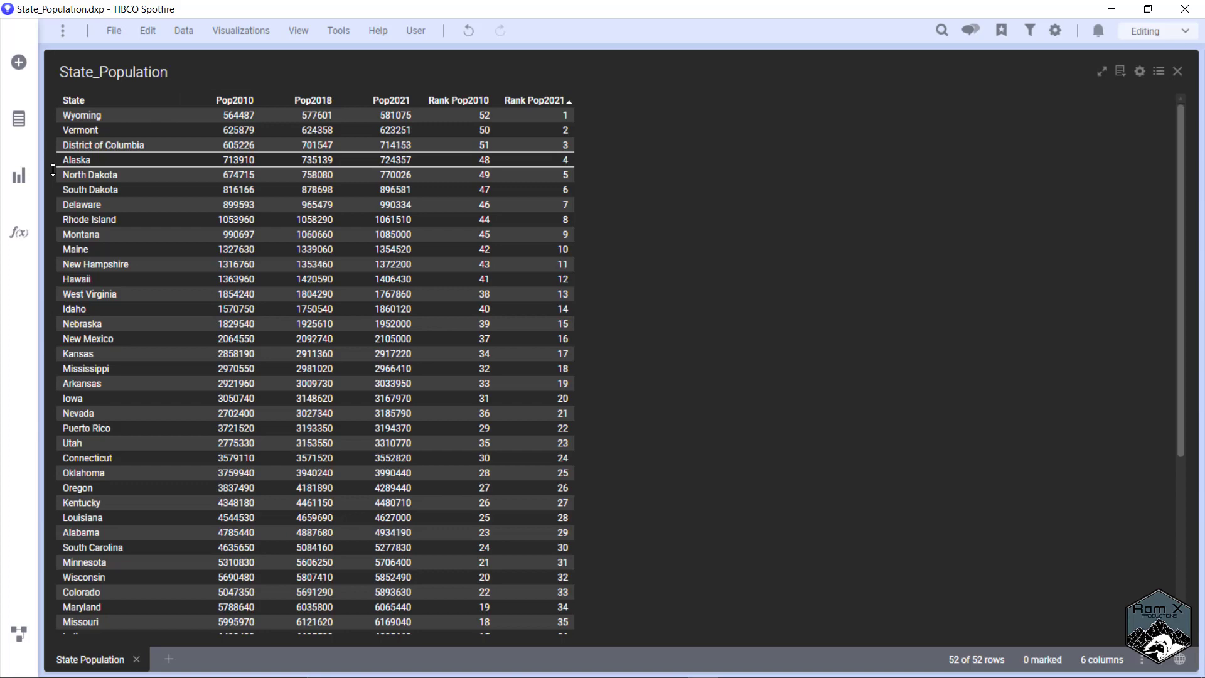
Add a cross table of Pop2010 per State and Pop2018 beside the state table
left_click(18, 175)
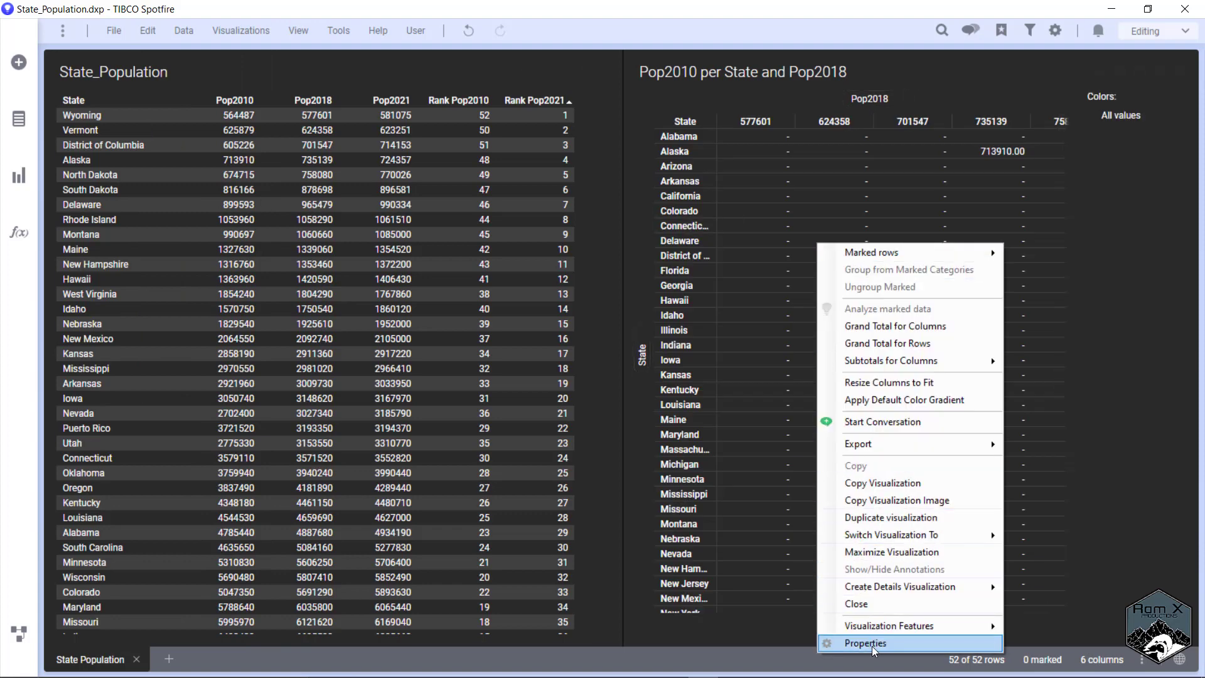
Set horizontal axis to (Column Names) and Pop2010 aggregation to First, named Pop2010
left_click(865, 643)
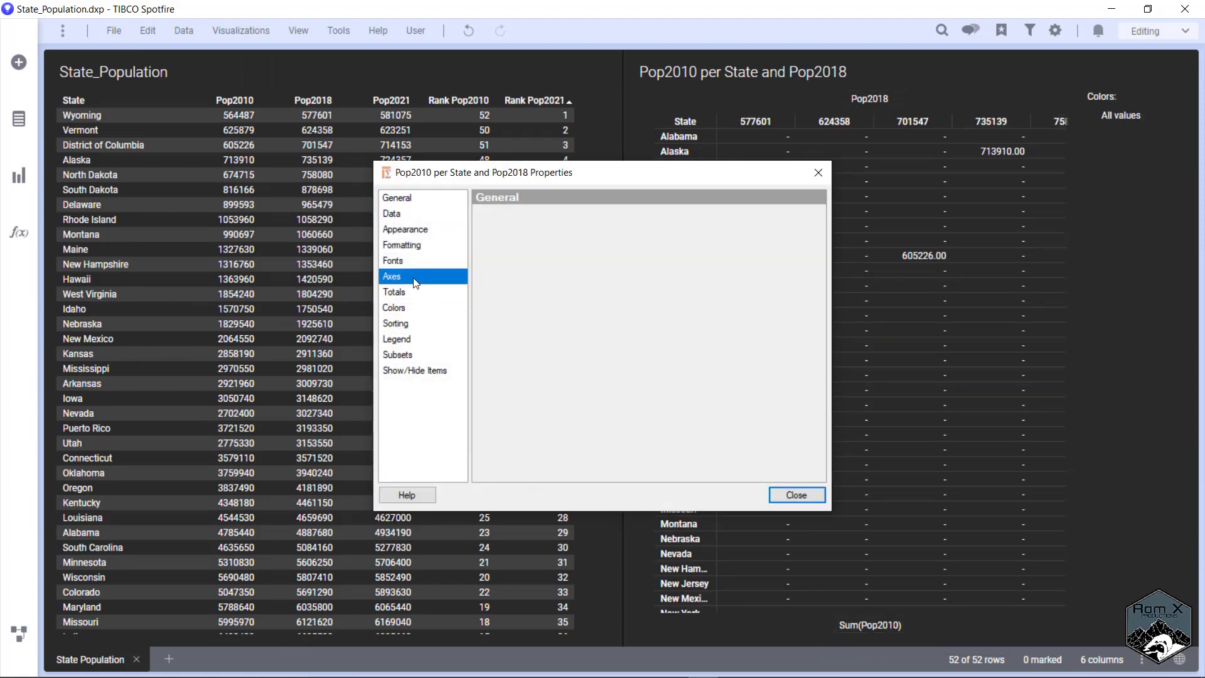
left_click(392, 276)
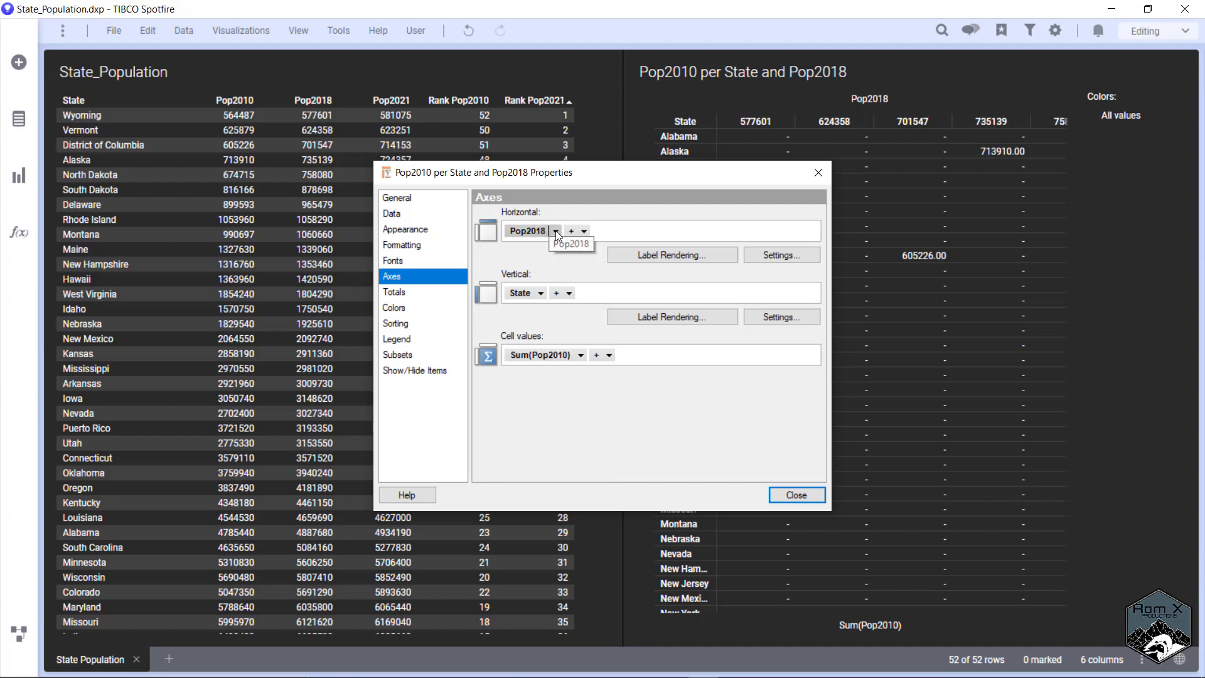
left_click(555, 230)
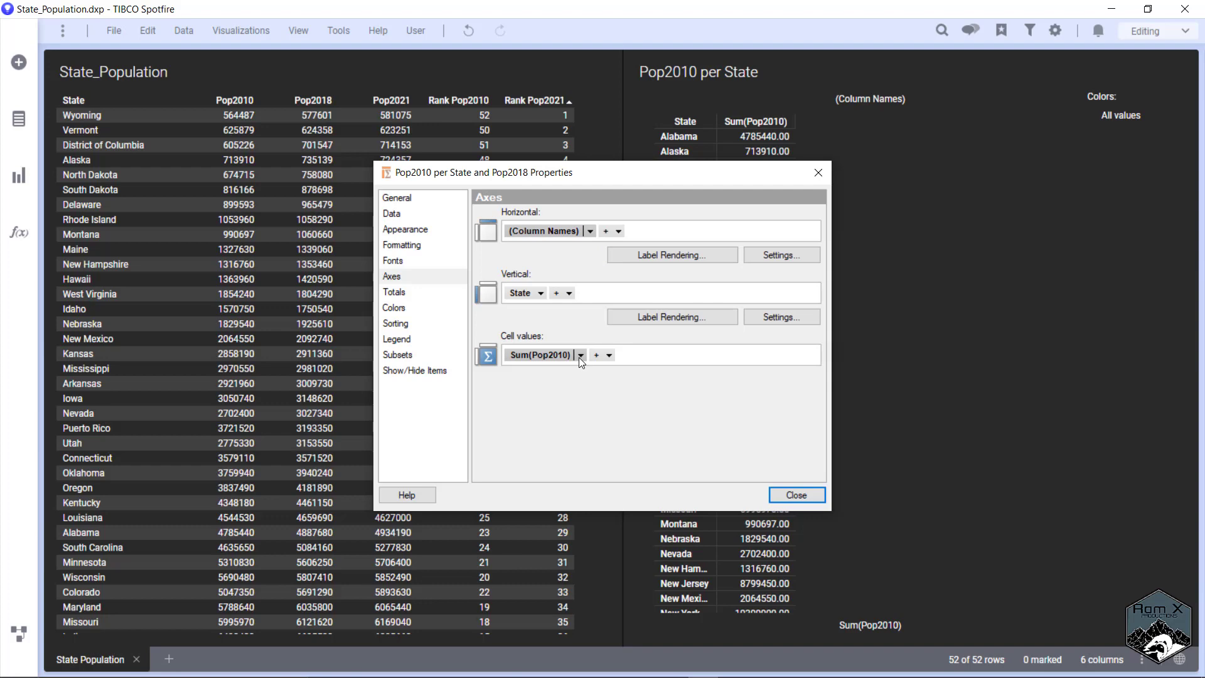
left_click(580, 354)
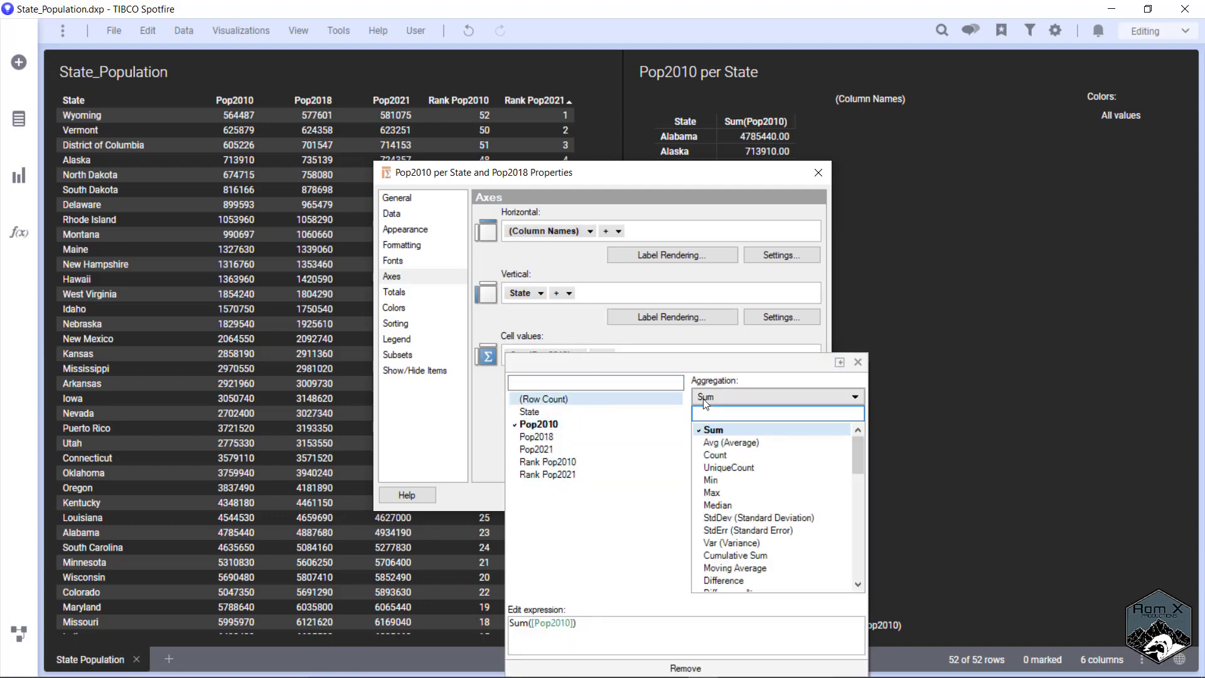
type("first")
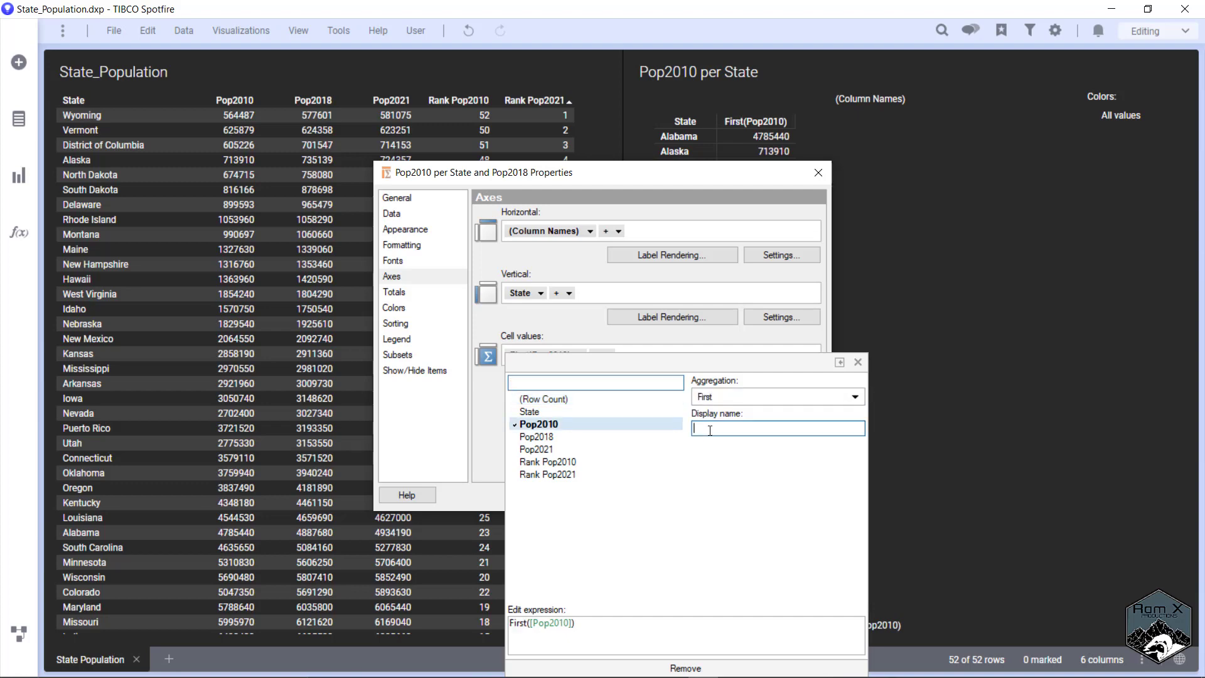
type("Pop2010")
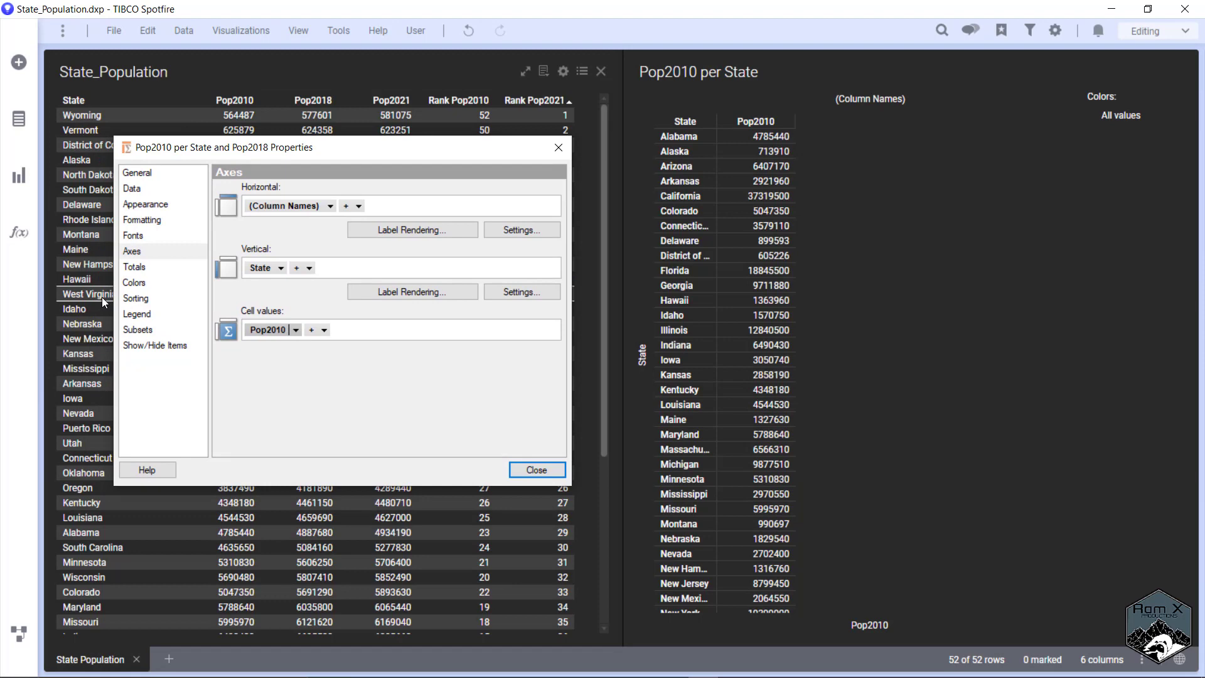
Sort the cross table rows by Pop2010 in descending order, California first
left_click(133, 282)
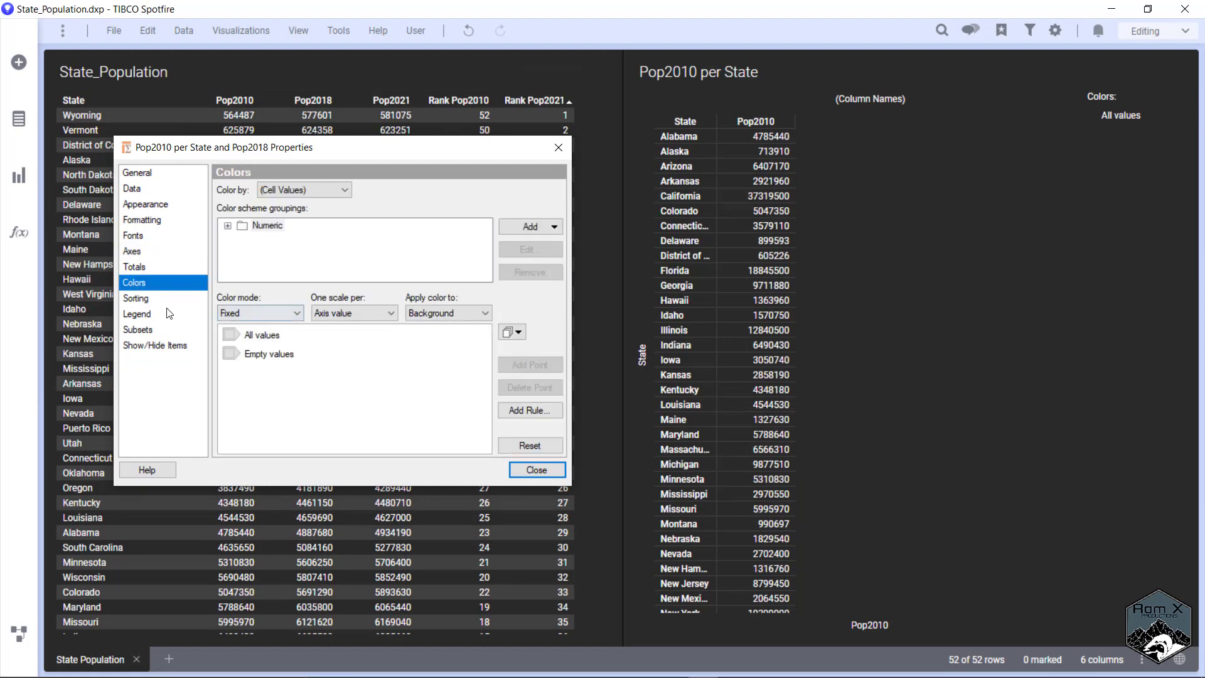
left_click(136, 298)
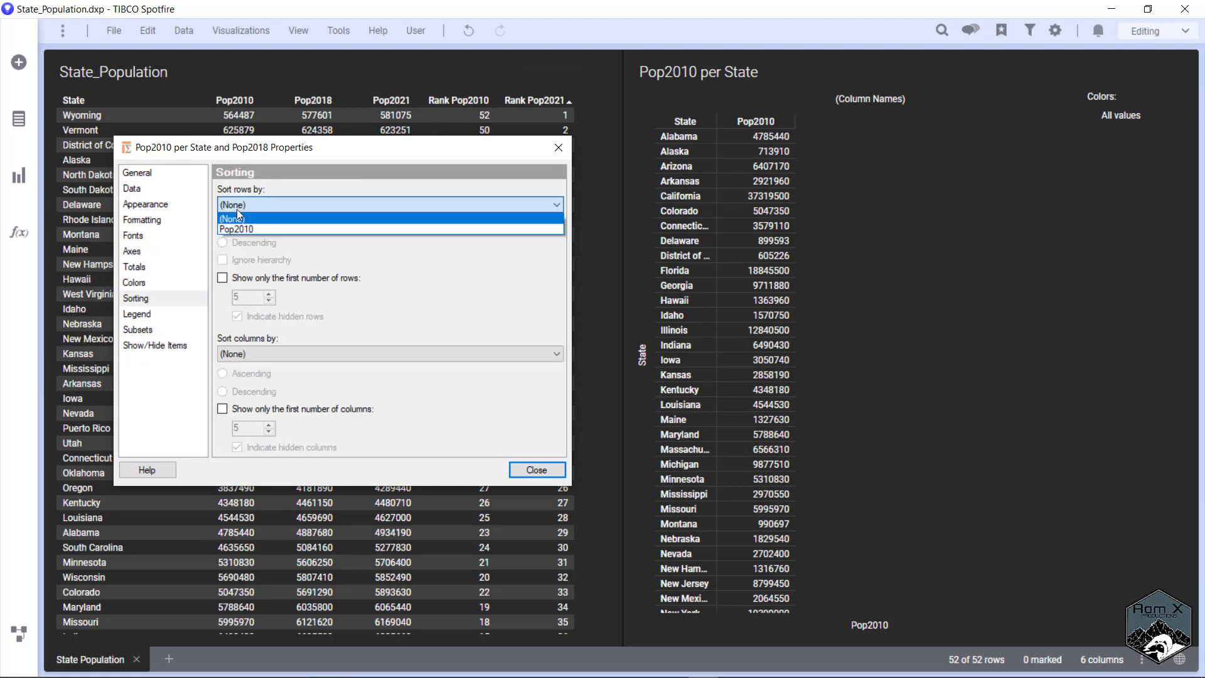
left_click(236, 229)
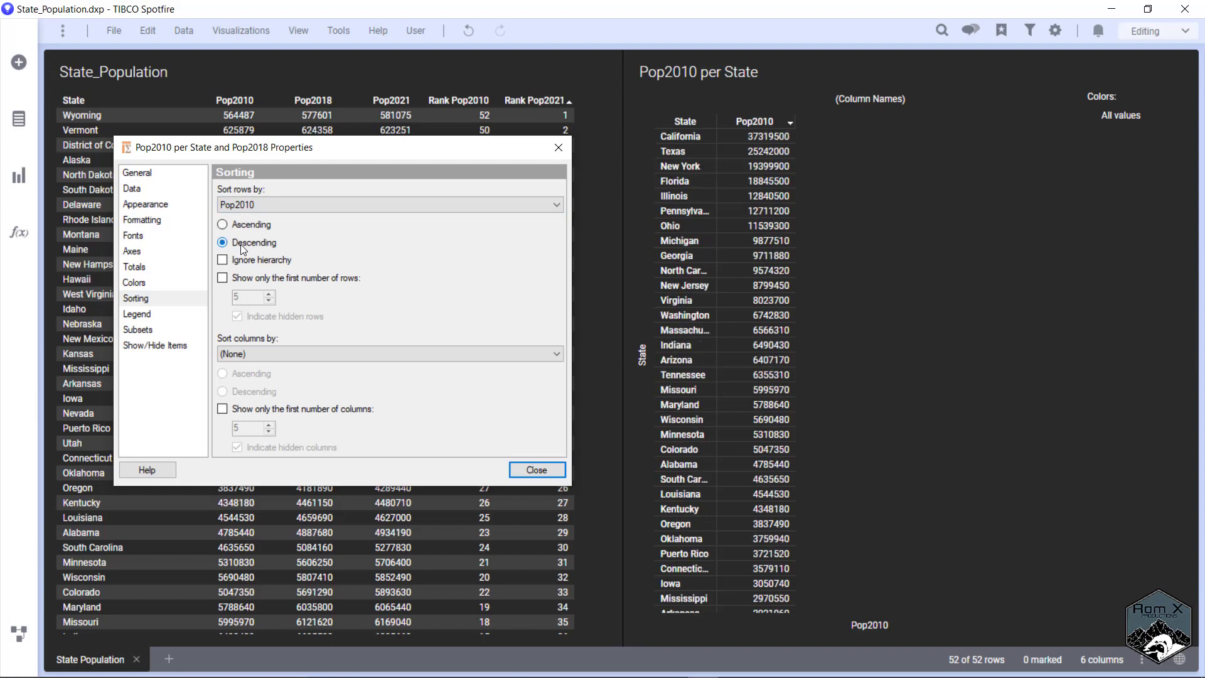
left_click(133, 188)
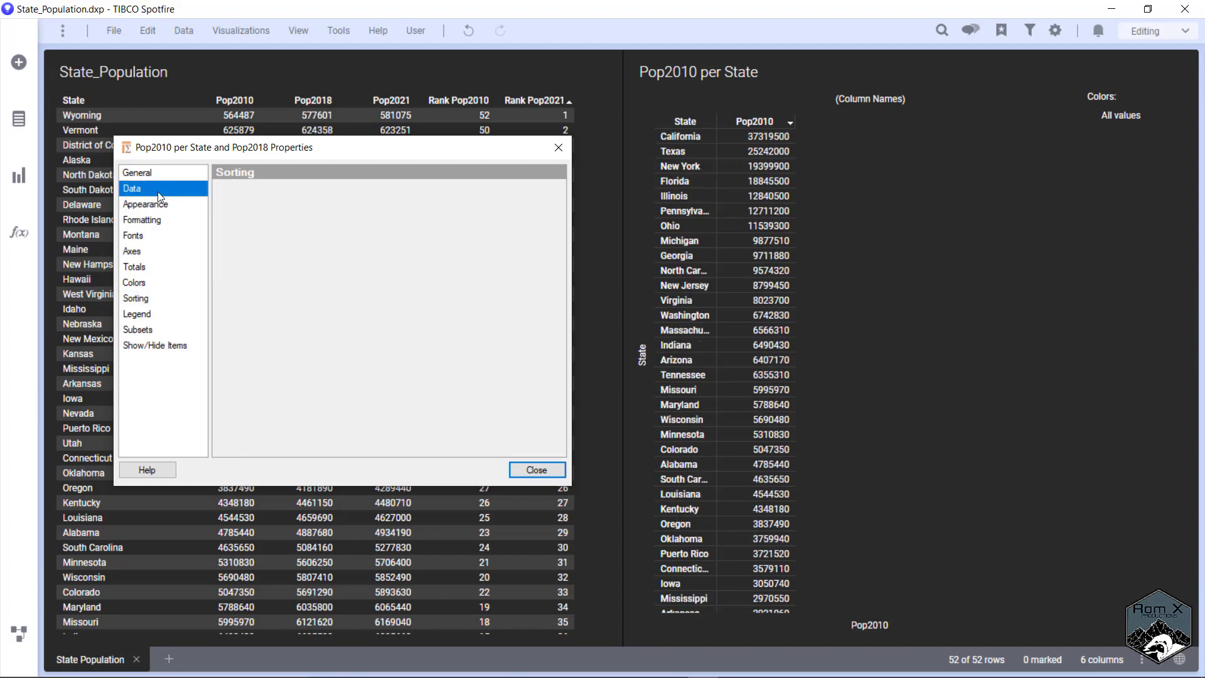
Limit the cross table data with the expression [Rank Pop2010]<=10
left_click(132, 188)
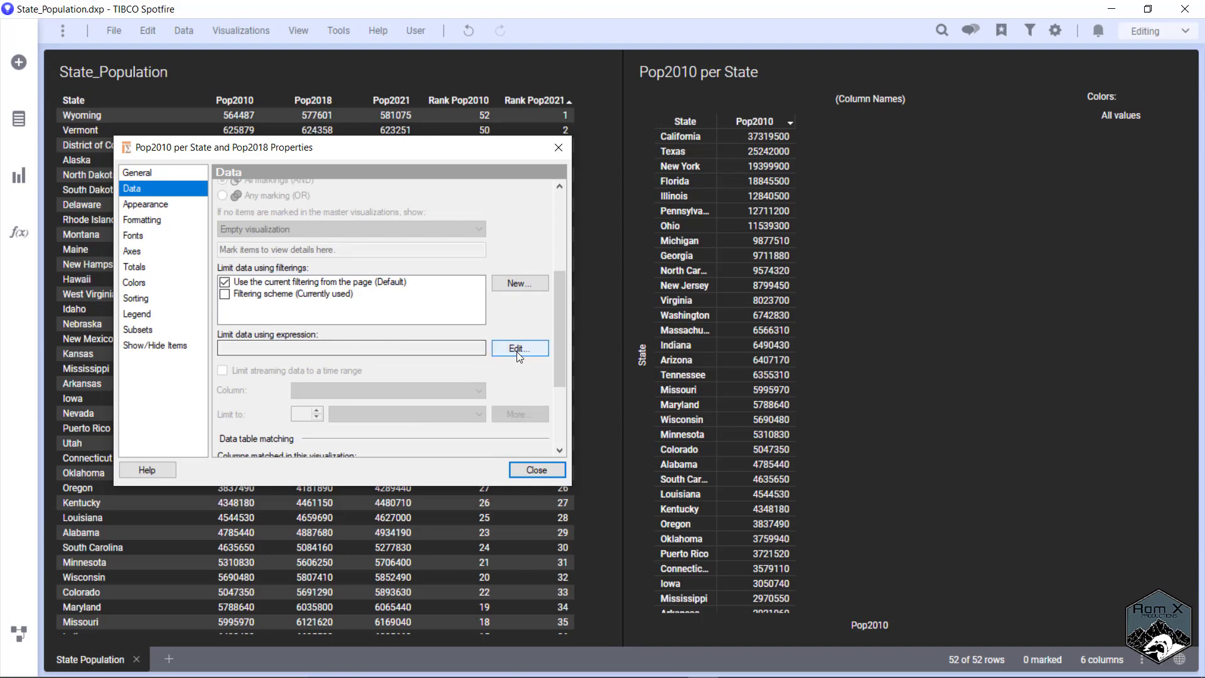
left_click(520, 348)
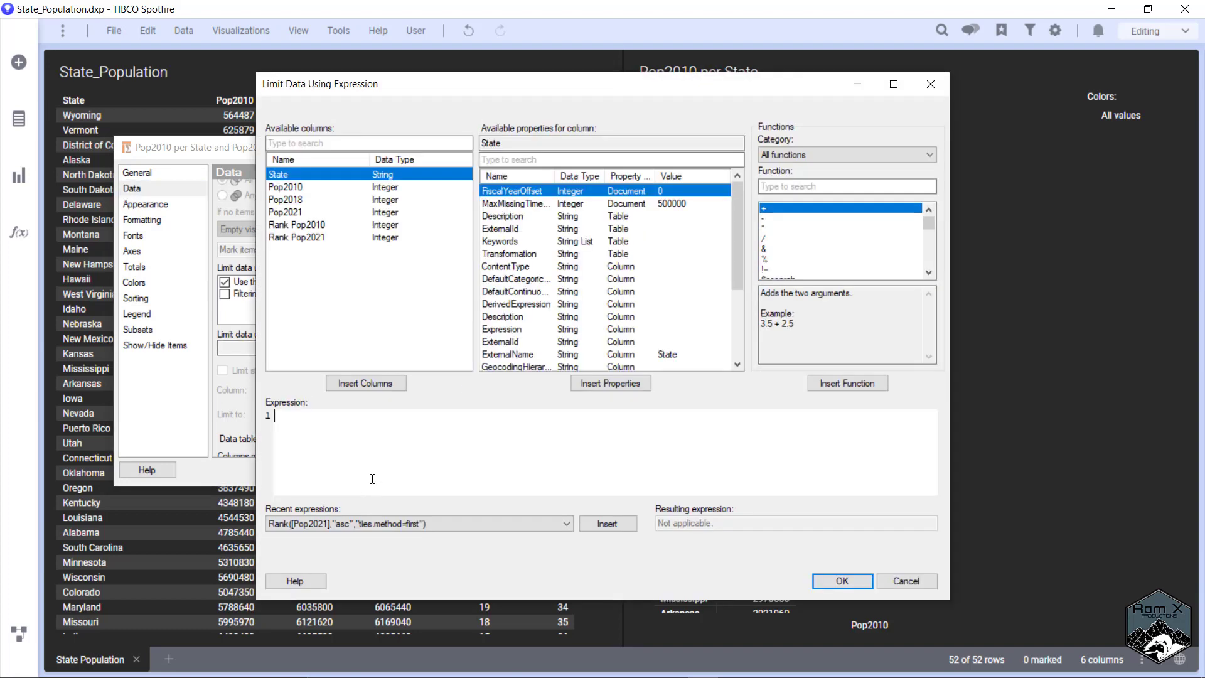
mouse_move(300, 230)
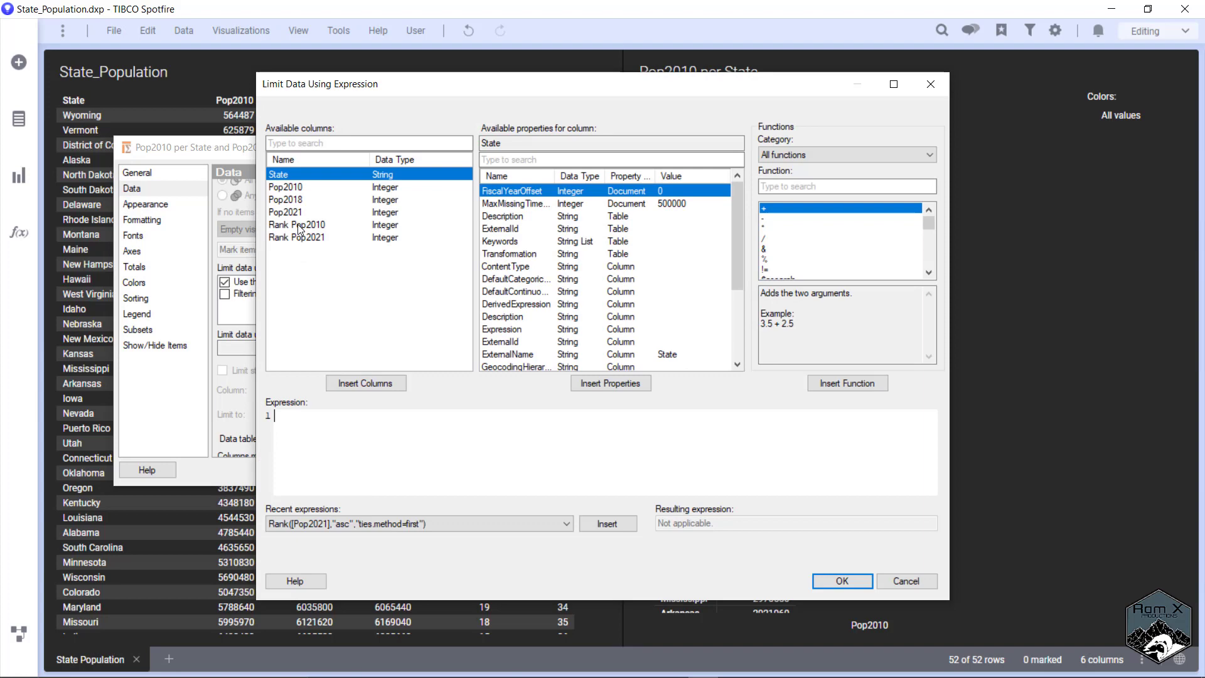
double_click(297, 225)
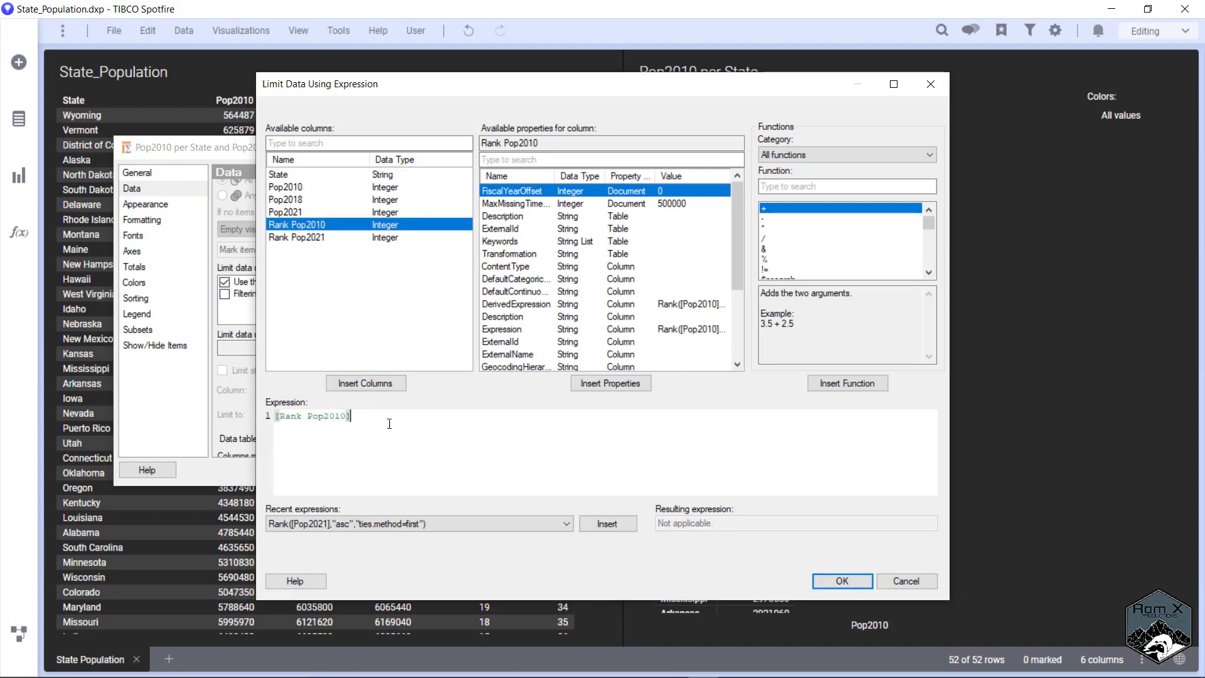
type("<=")
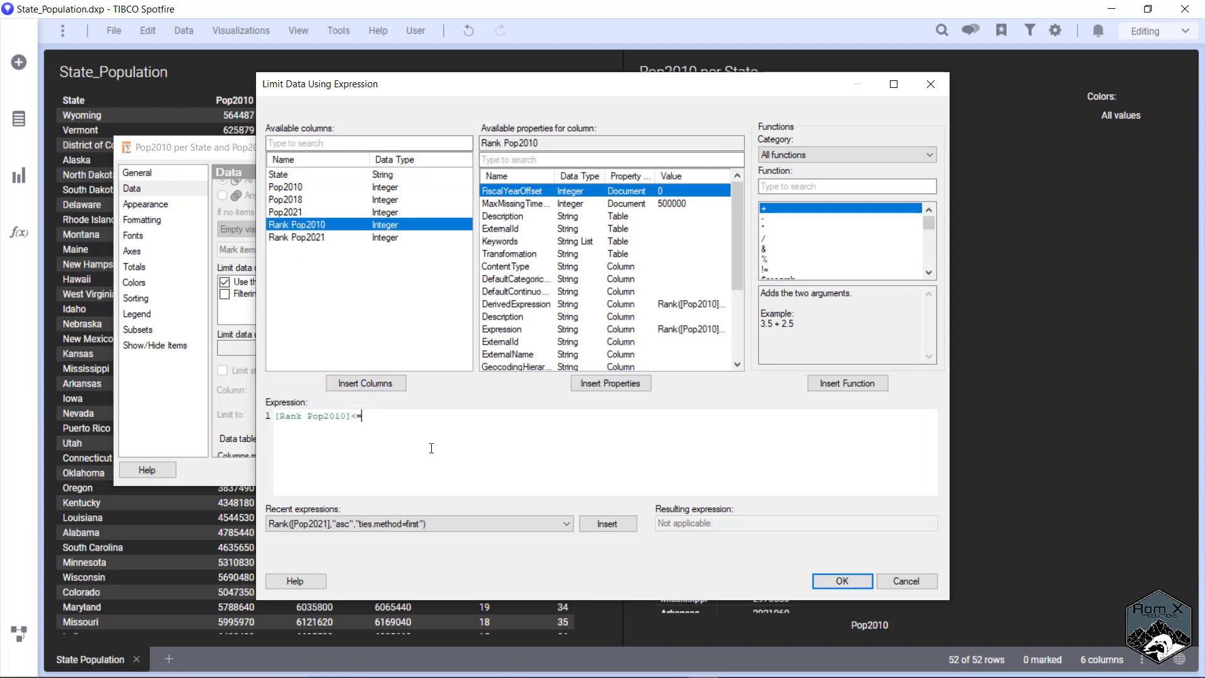
type("10")
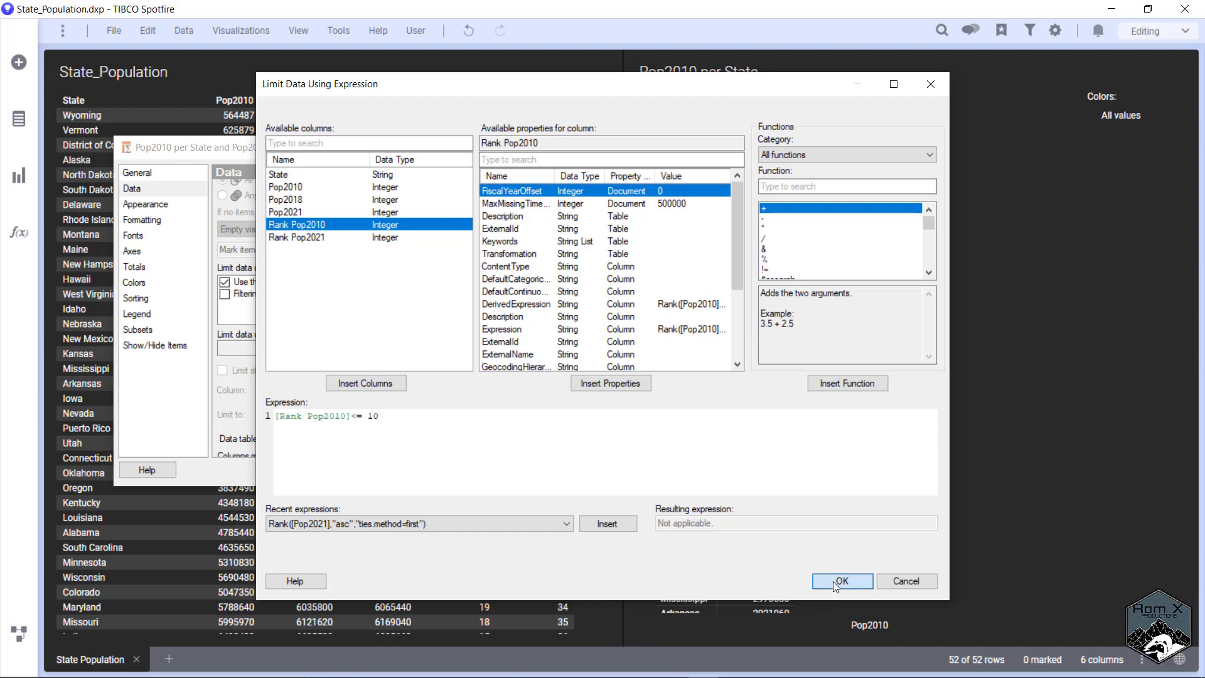
left_click(841, 579)
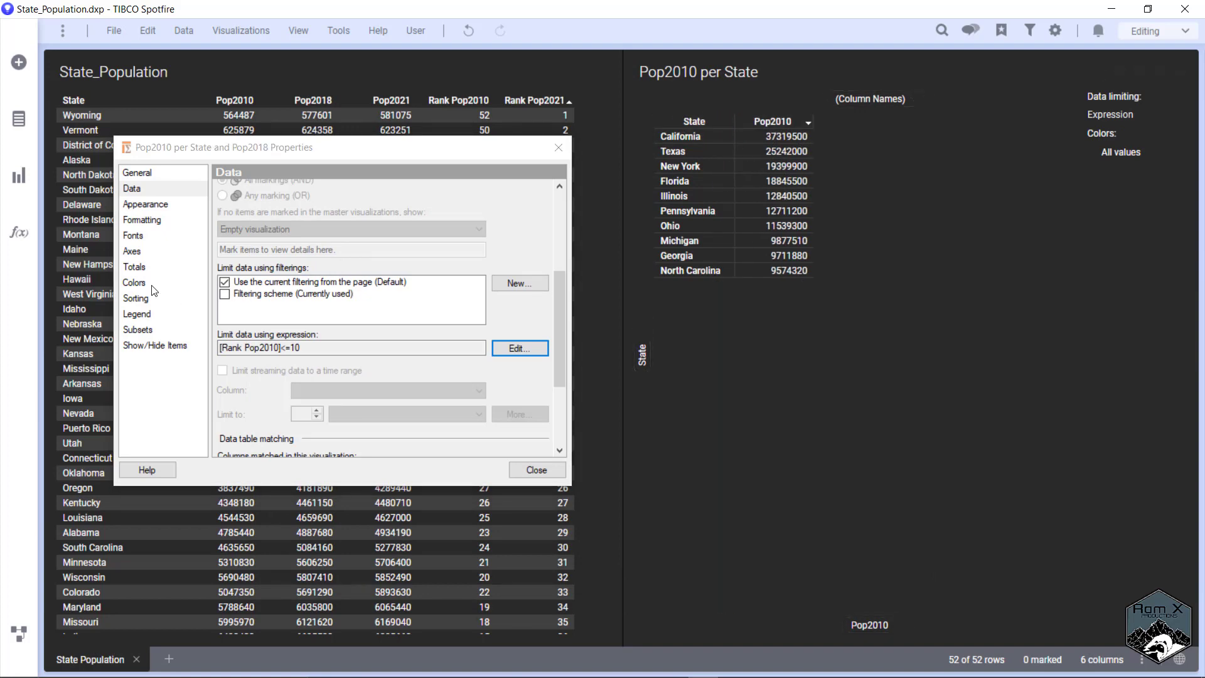
left_click(133, 251)
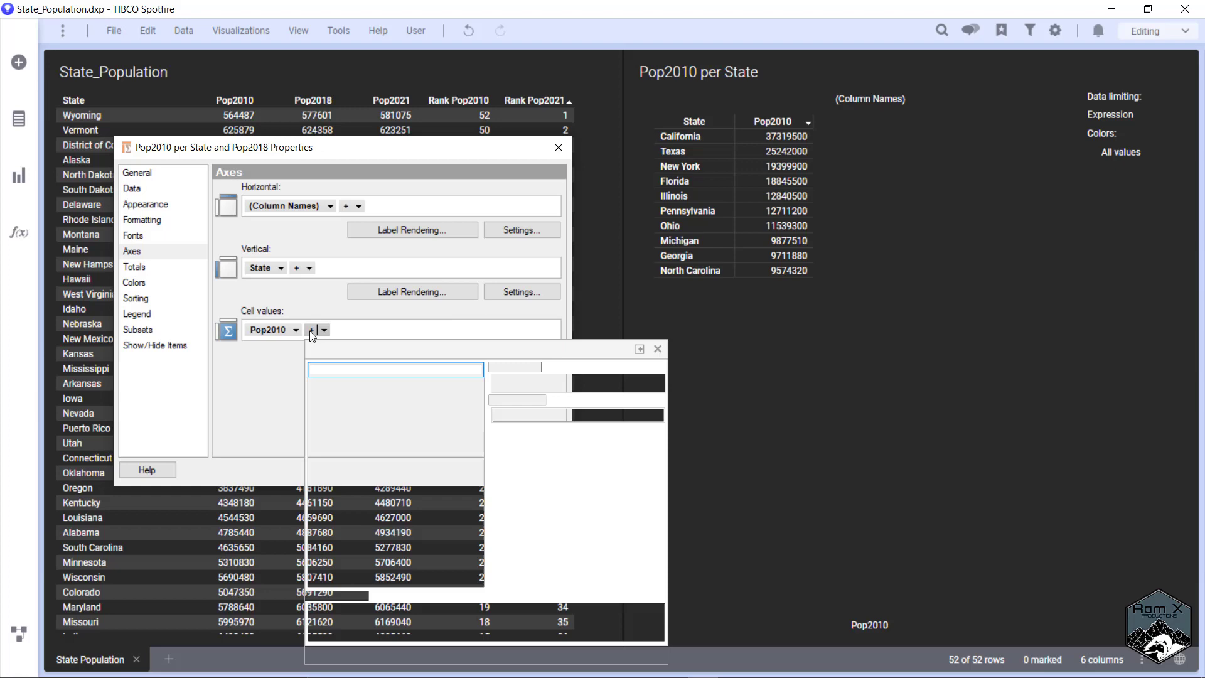
Add Rank Pop2010 as a second cell value using First aggregation, displayed as Rank
left_click(352, 448)
type("first")
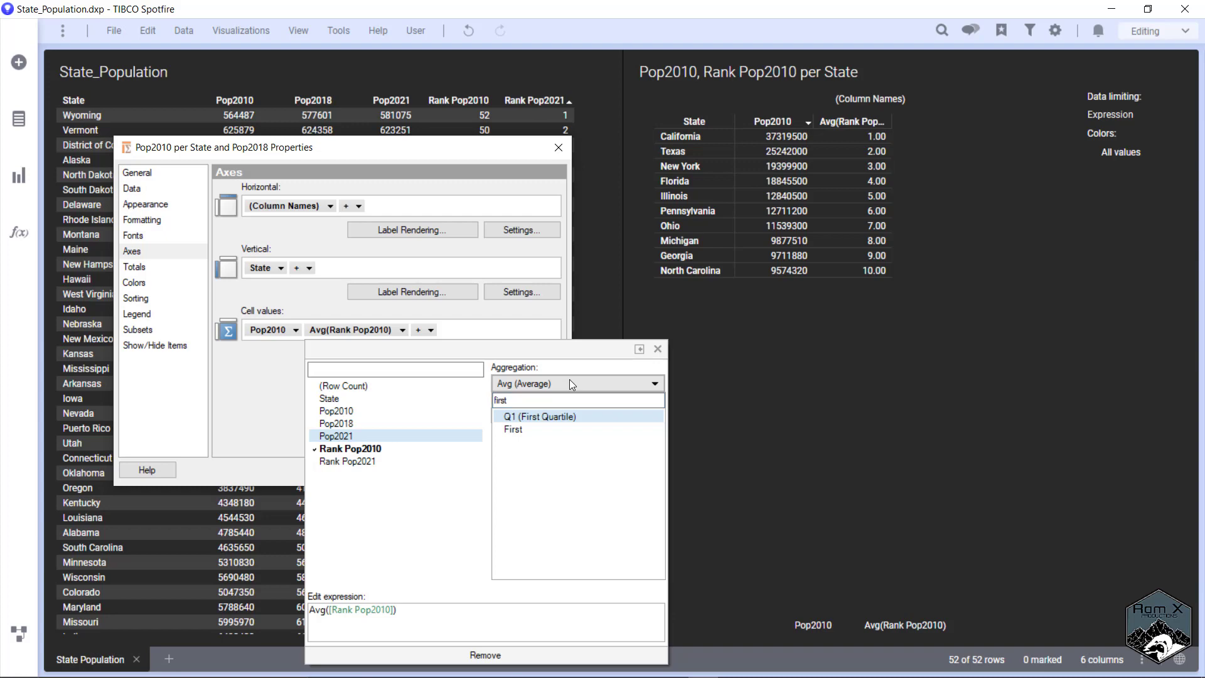
left_click(513, 429)
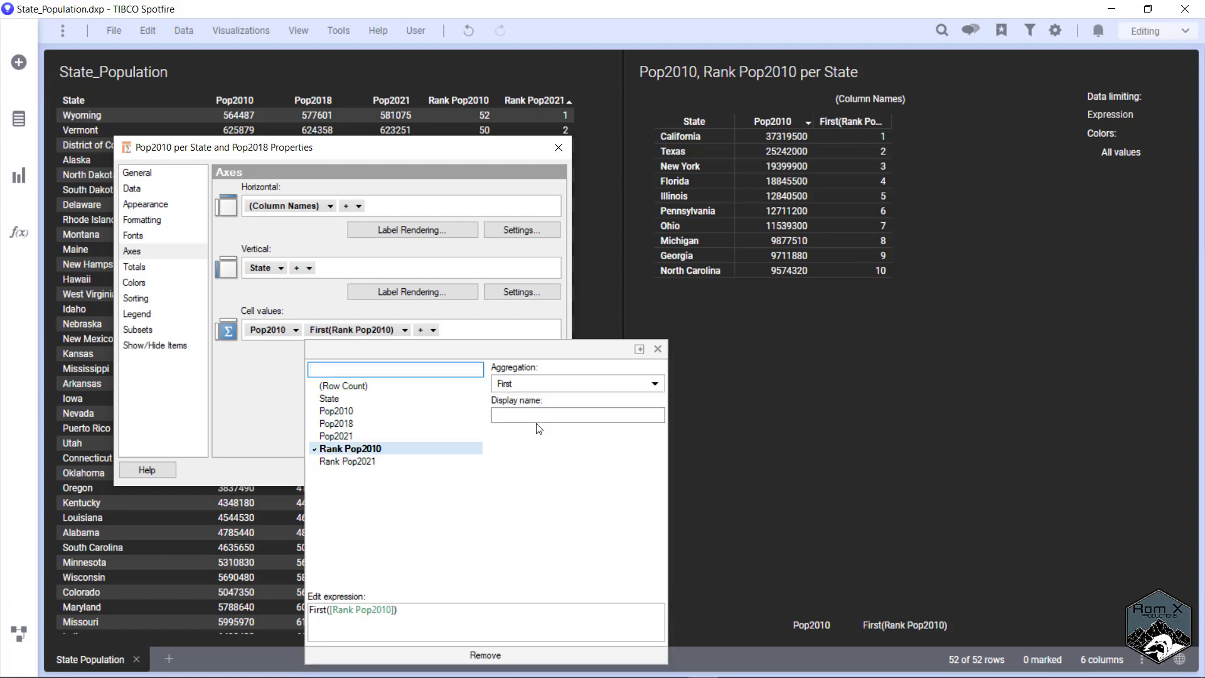
left_click(577, 415)
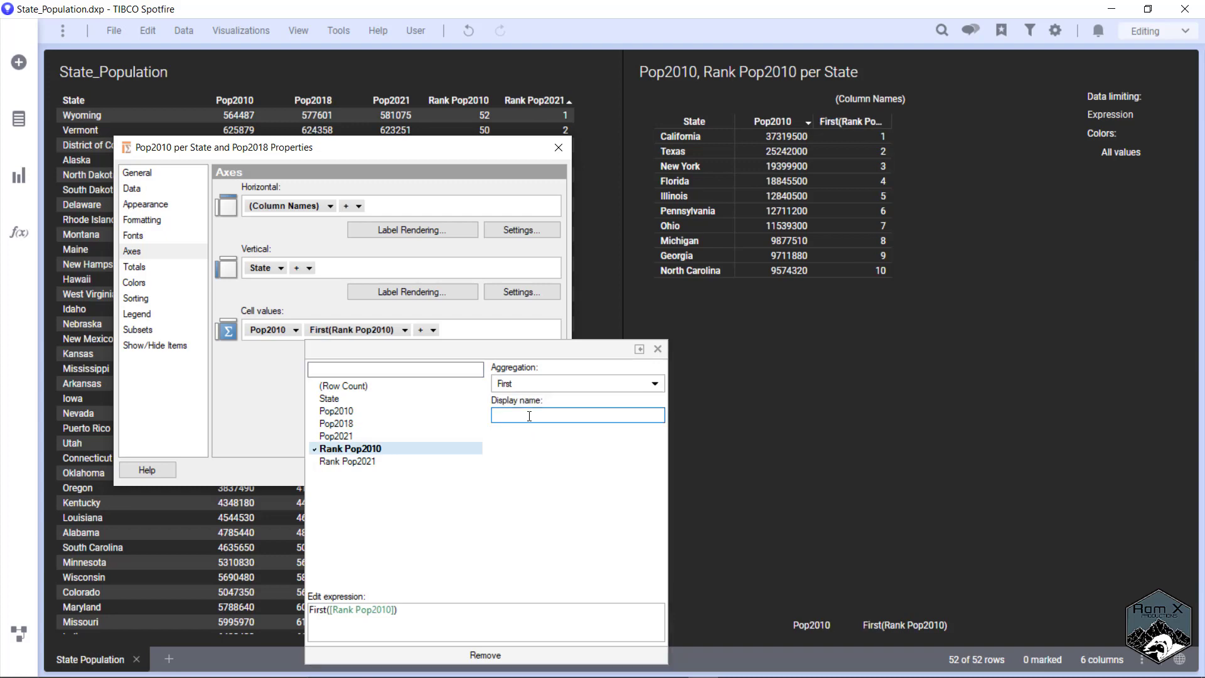
type("Ra")
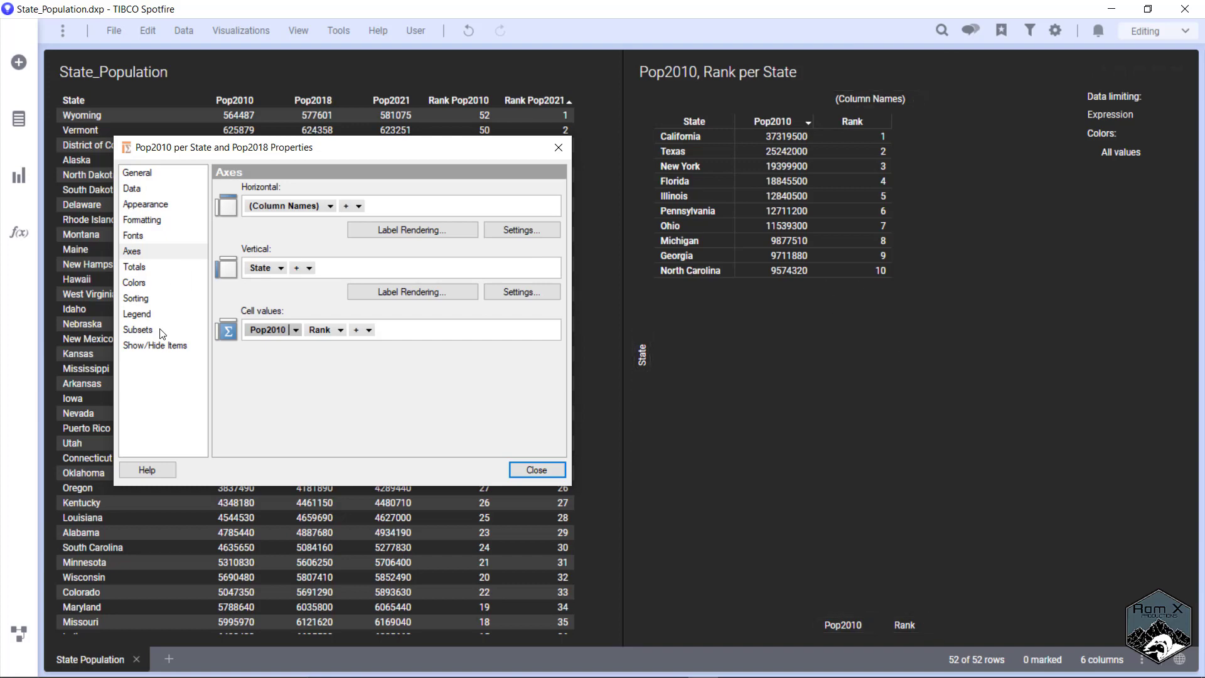
Open the Add Rule dialog under Show/Hide Items, defaulting to top 5 by Pop2010
left_click(155, 345)
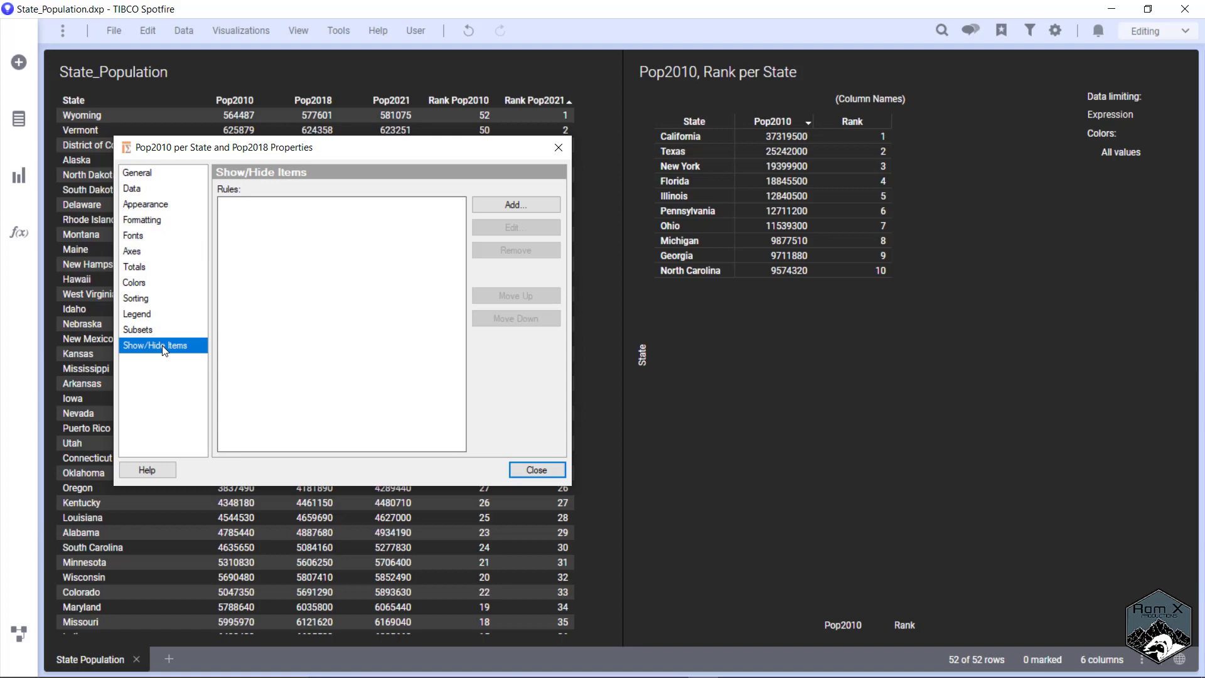
left_click(515, 204)
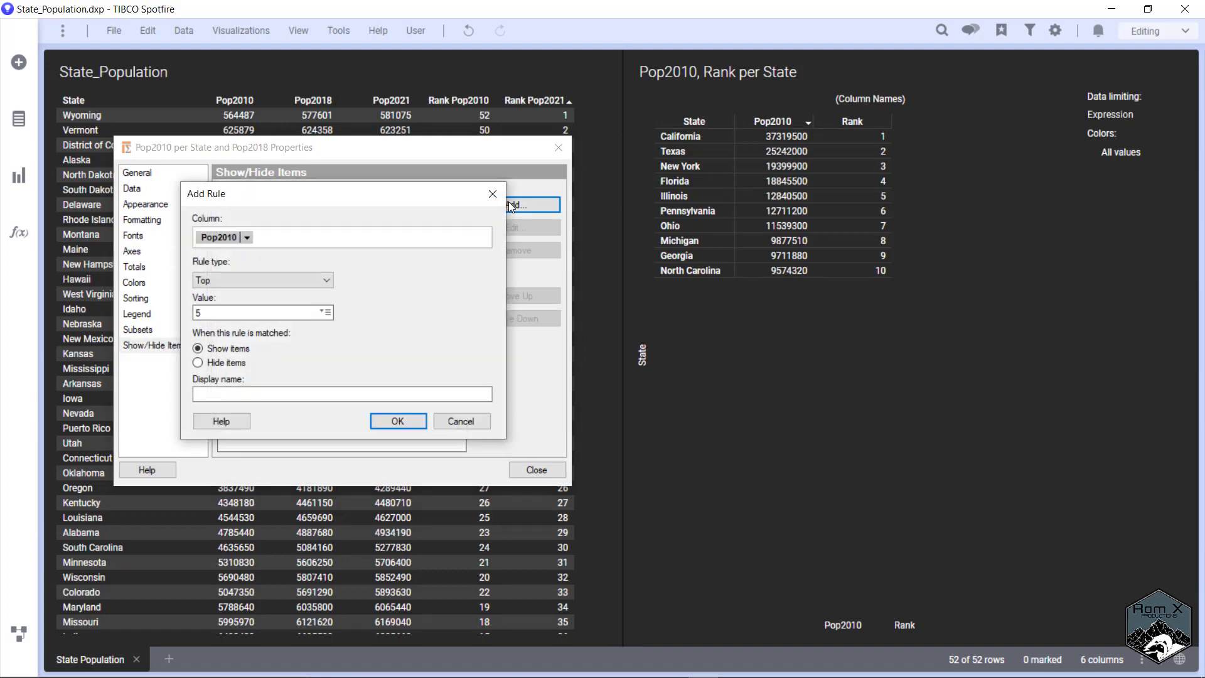
mouse_move(219, 236)
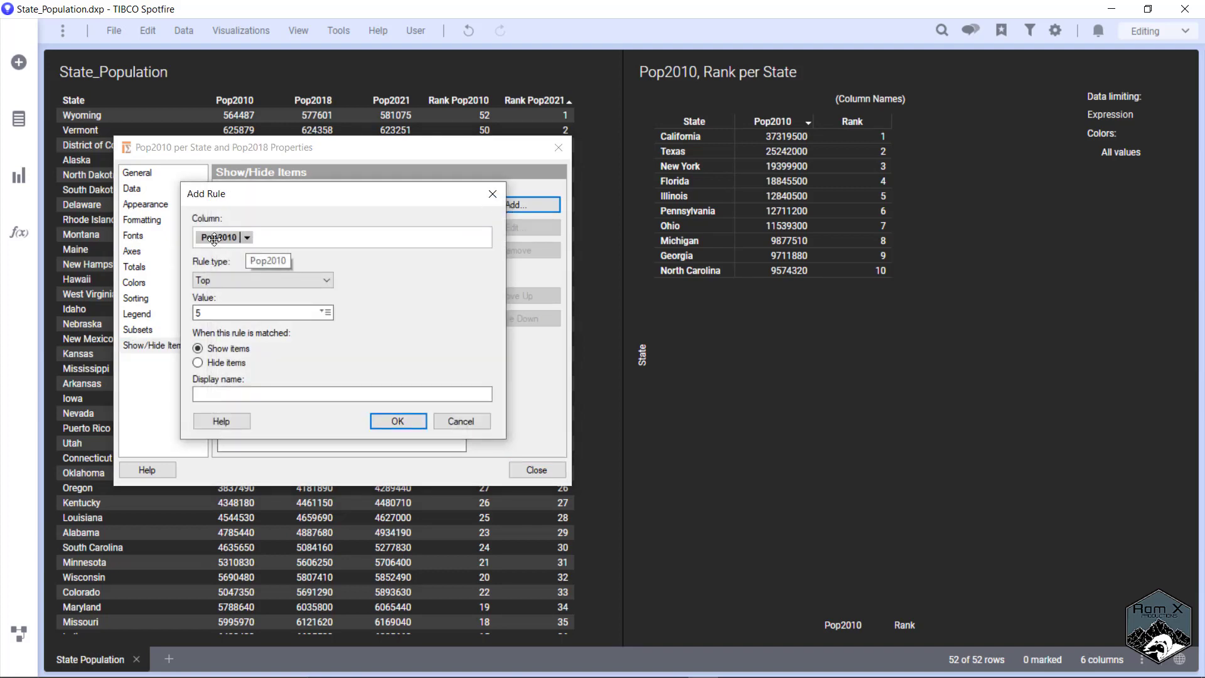